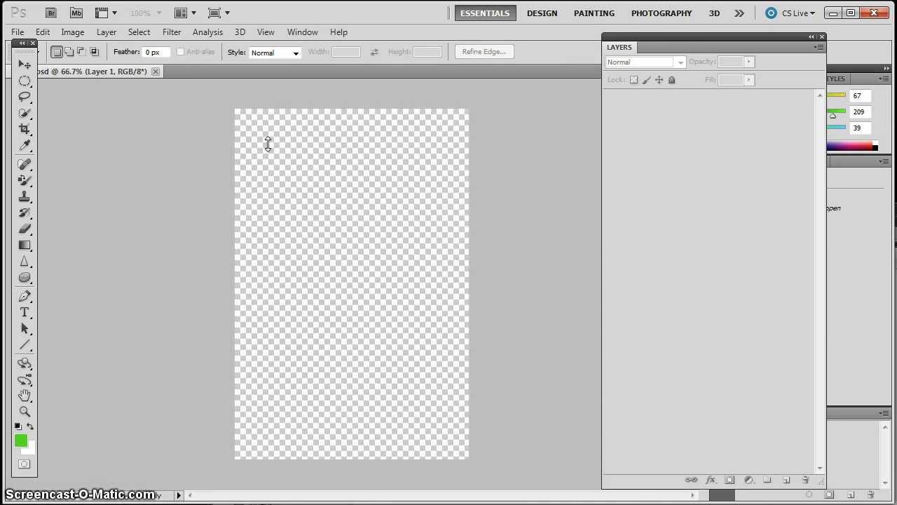
- In Layers Start Image.psd, make the Flower, HAWAII and Postage layers visible
left_click(260, 70)
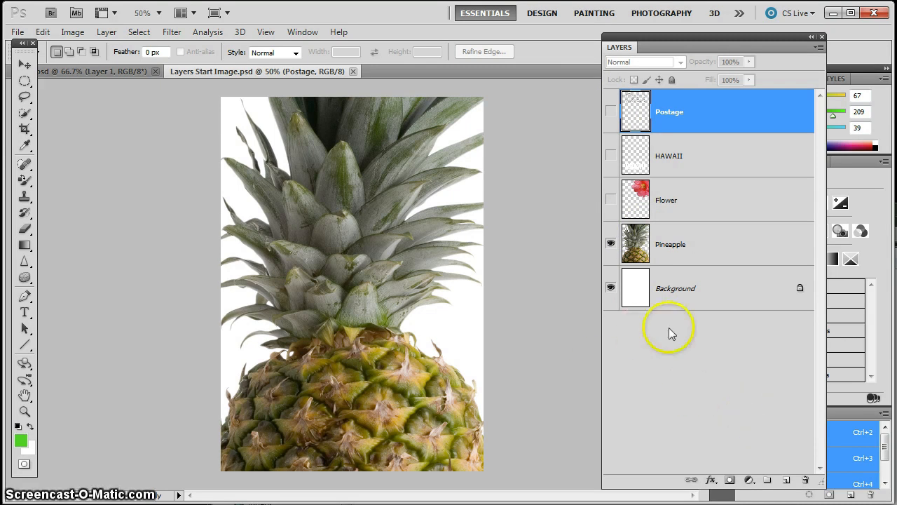
mouse_move(670, 236)
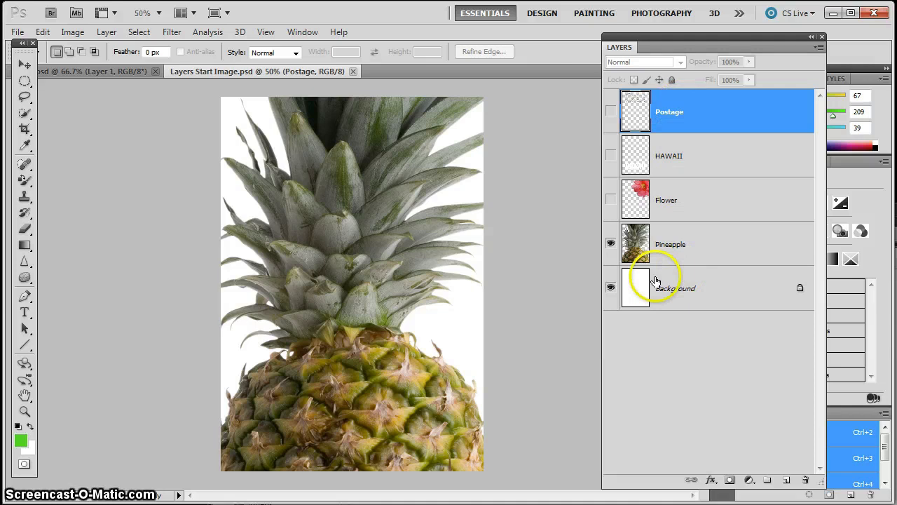
left_click(611, 111)
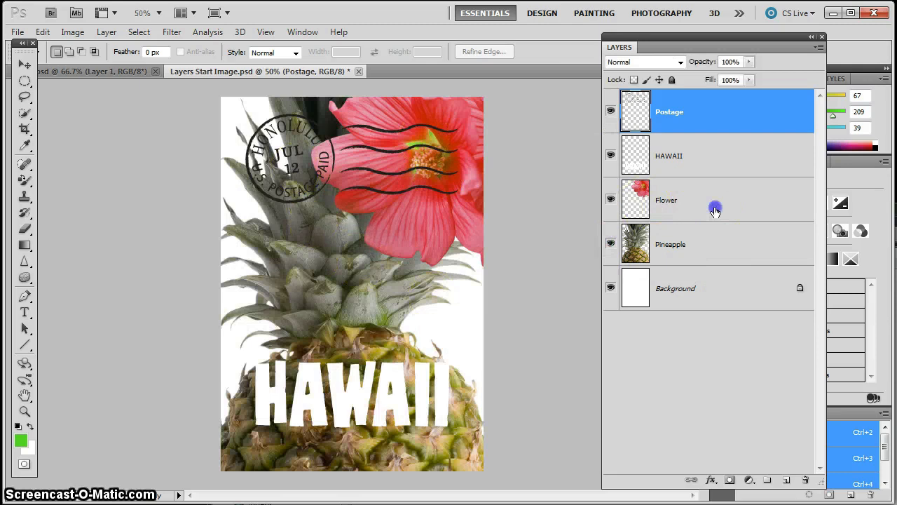
- Move the red flower slightly right in the top-right corner, under the postmark lines
left_click(701, 199)
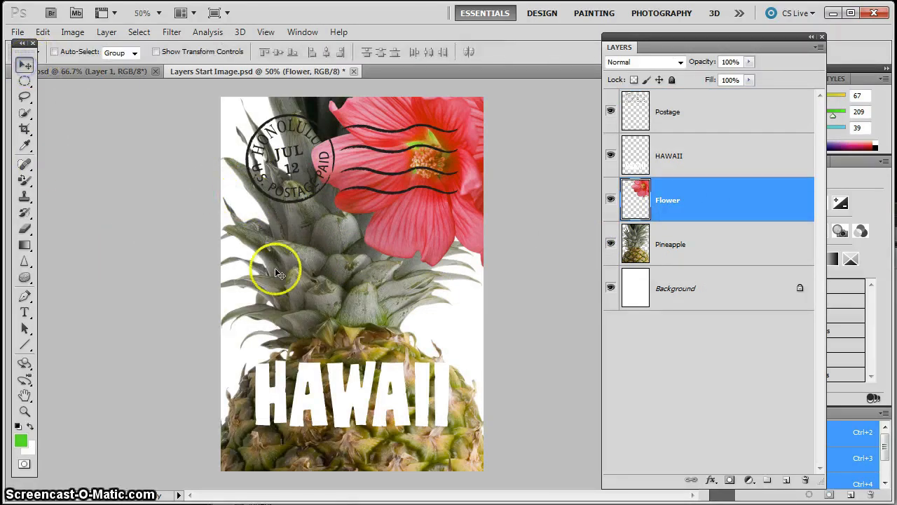
mouse_move(610, 237)
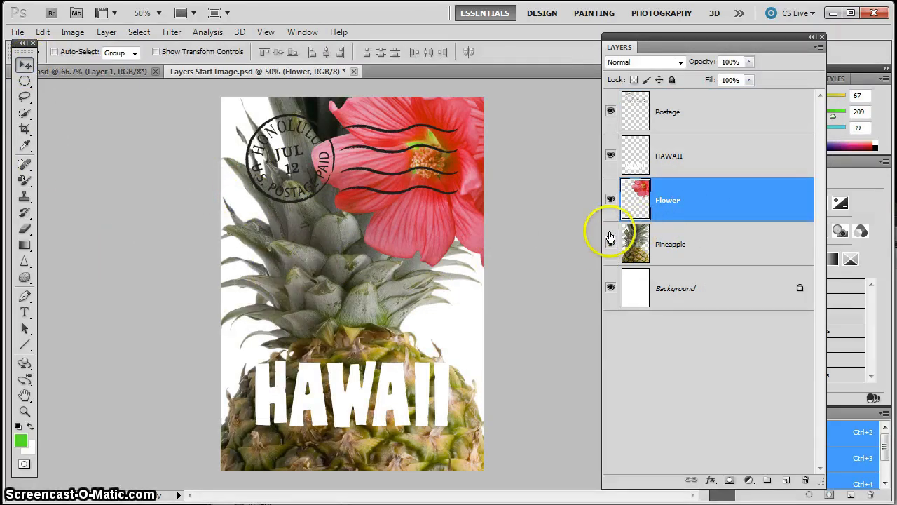
left_click(610, 243)
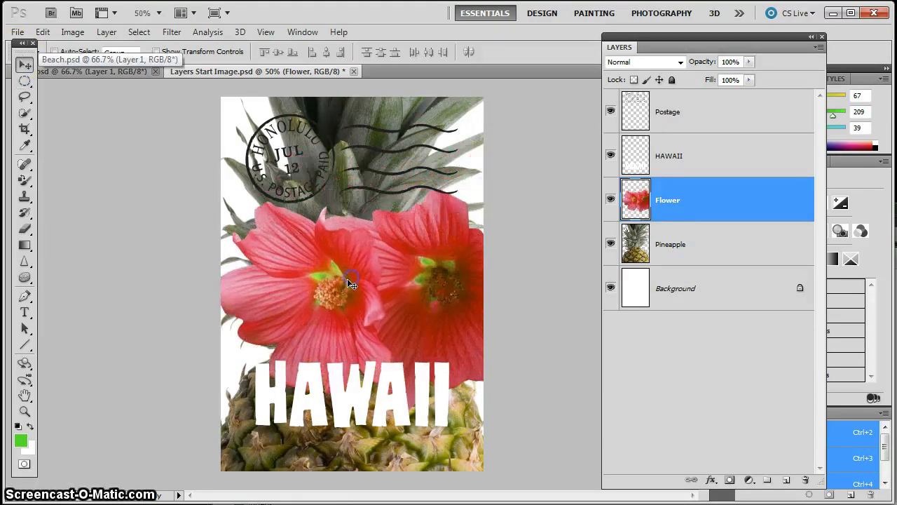
left_click_drag(351, 281, 417, 189)
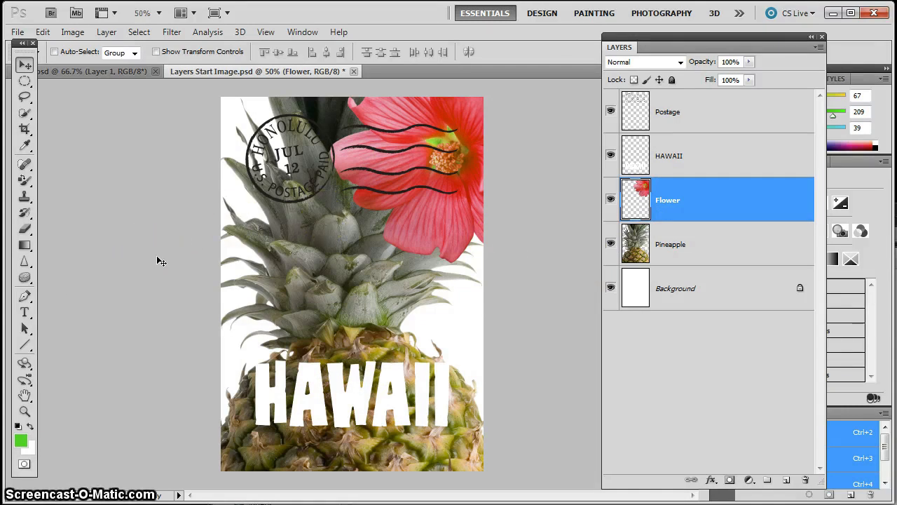
mouse_move(717, 212)
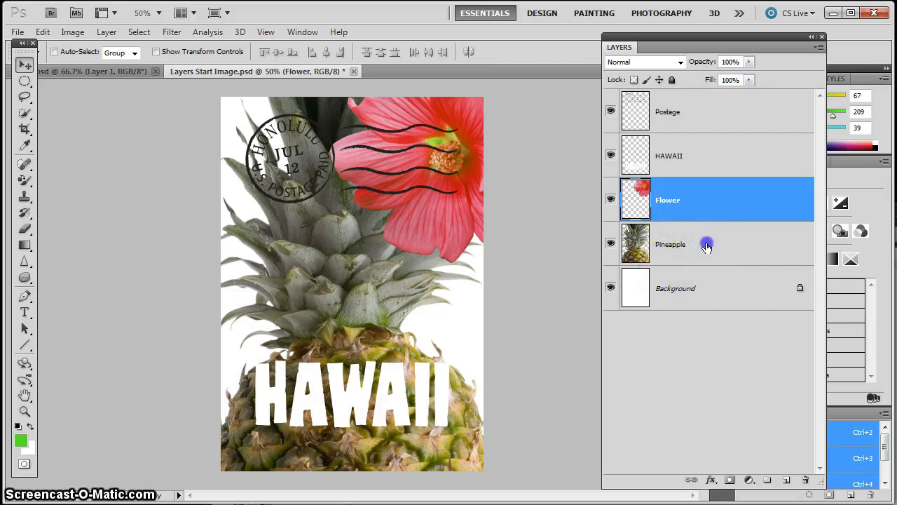
- Bring the Beach.psd photo in as a layer above Pineapple, then close Beach.psd
left_click(671, 244)
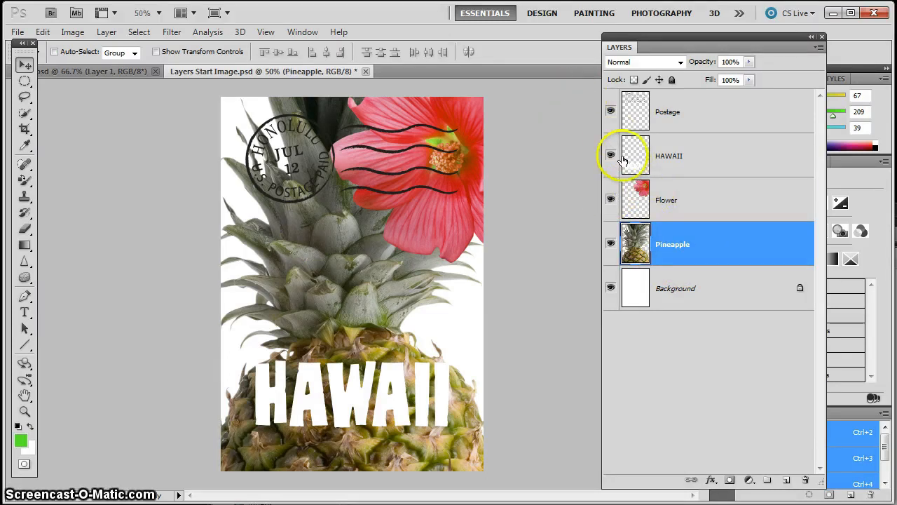
left_click(182, 13)
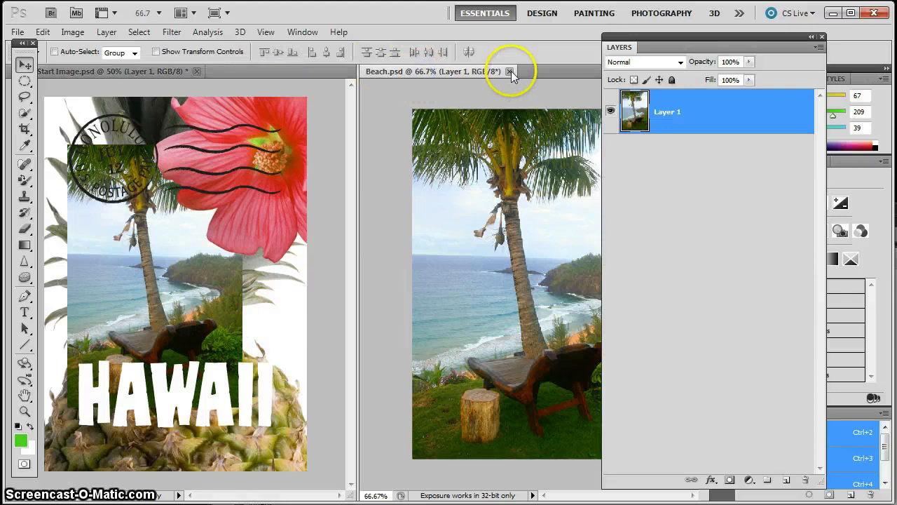
left_click(511, 71)
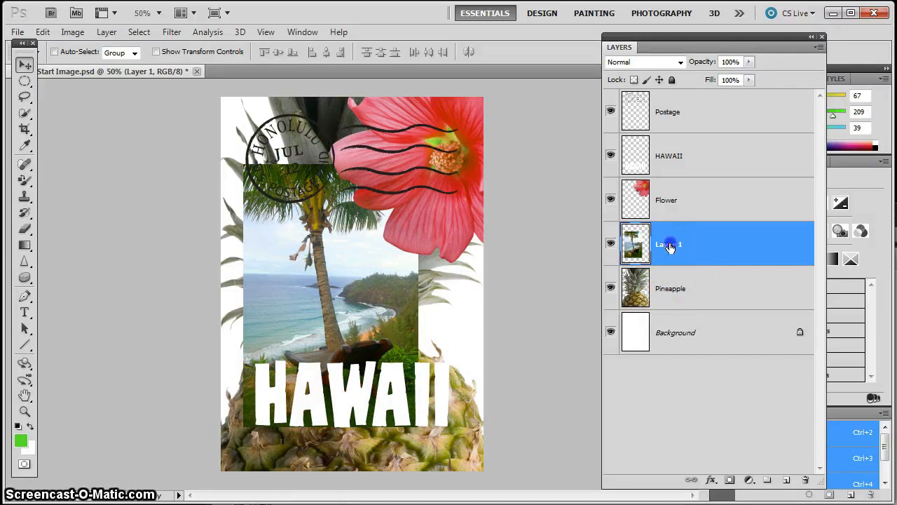
- Rename the beach photo's Layer 1 to 'Beach'
double_click(668, 244)
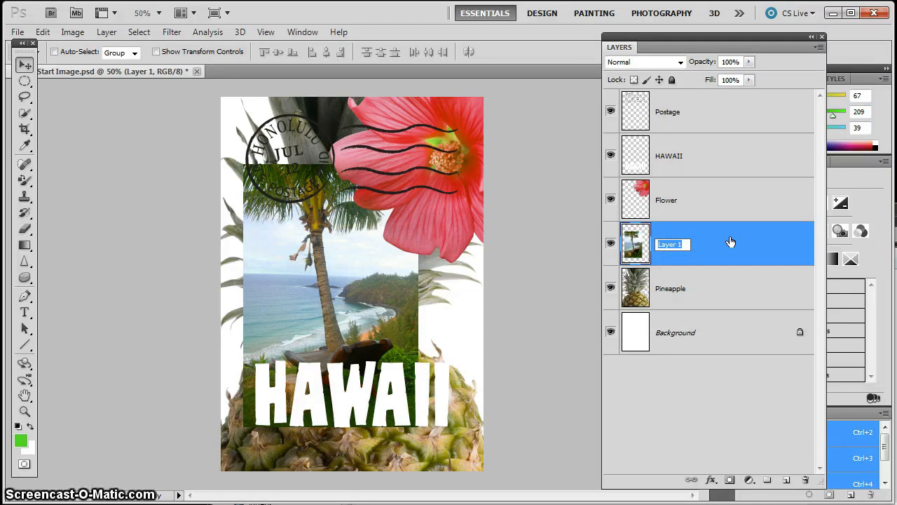
type("Beach")
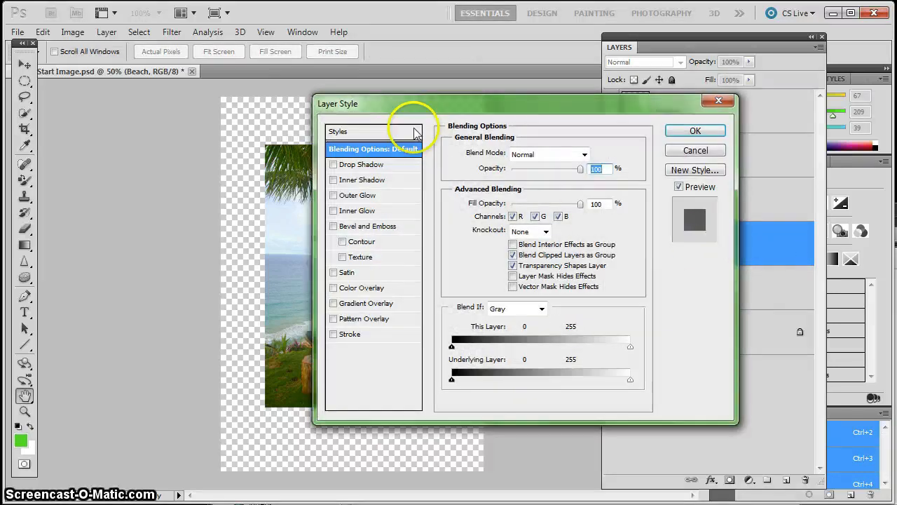
mouse_move(412, 142)
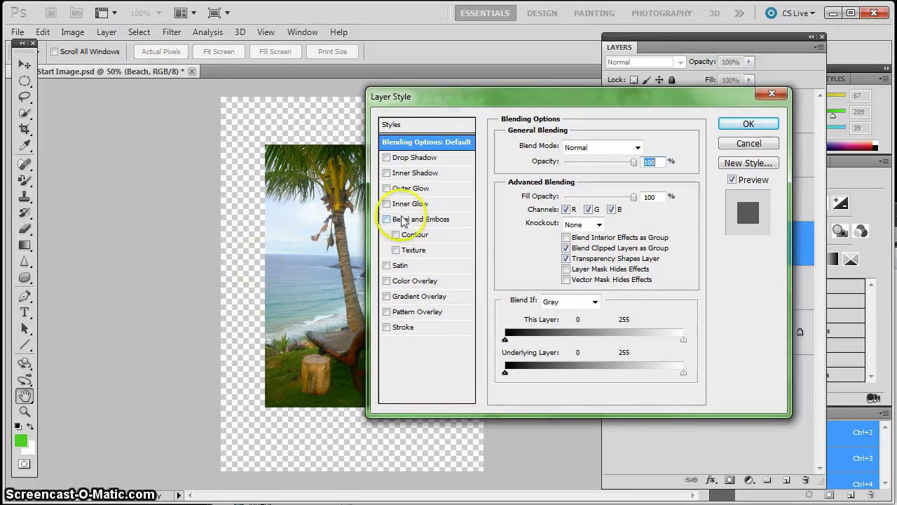
- Give the Beach layer a 10 px white Stroke positioned Inside
left_click(404, 327)
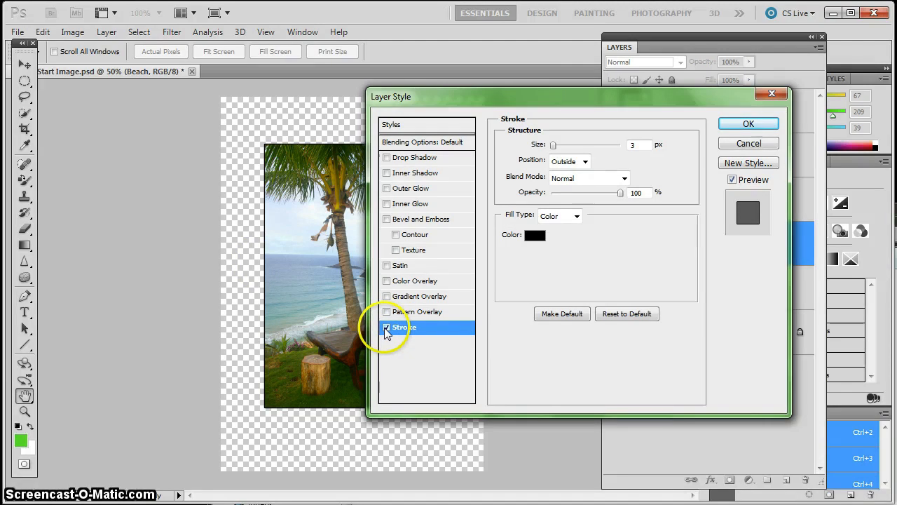
mouse_move(415, 331)
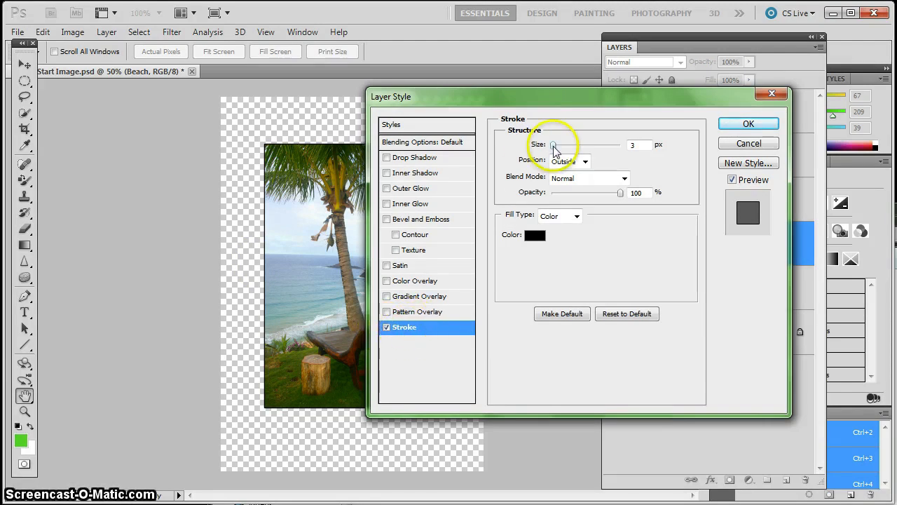
left_click_drag(553, 145, 561, 145)
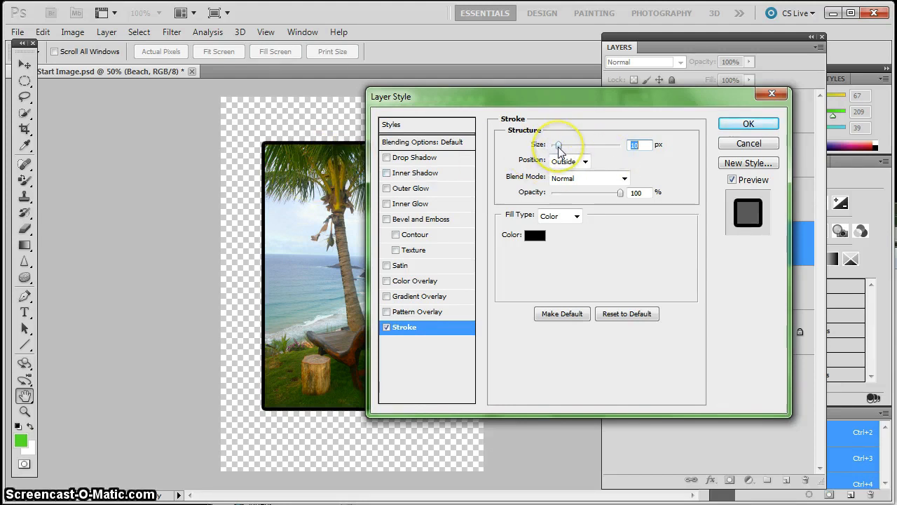
left_click(535, 235)
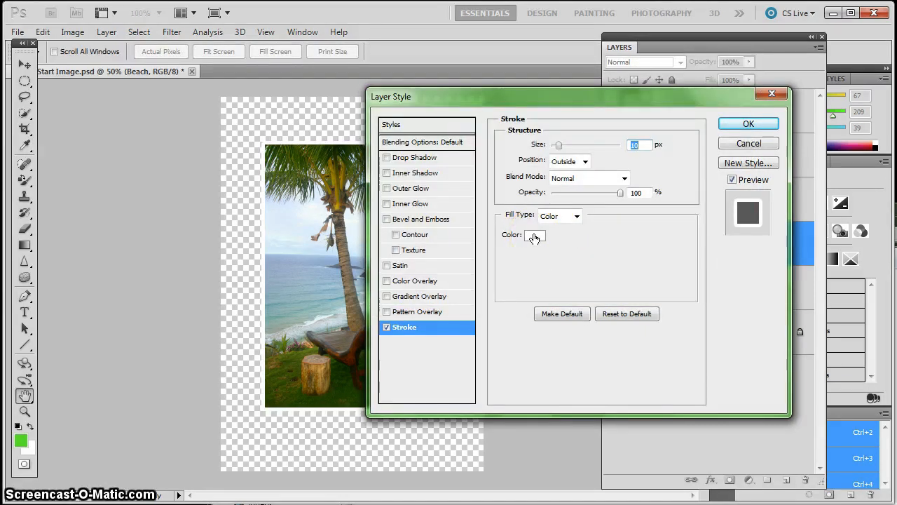
mouse_move(580, 163)
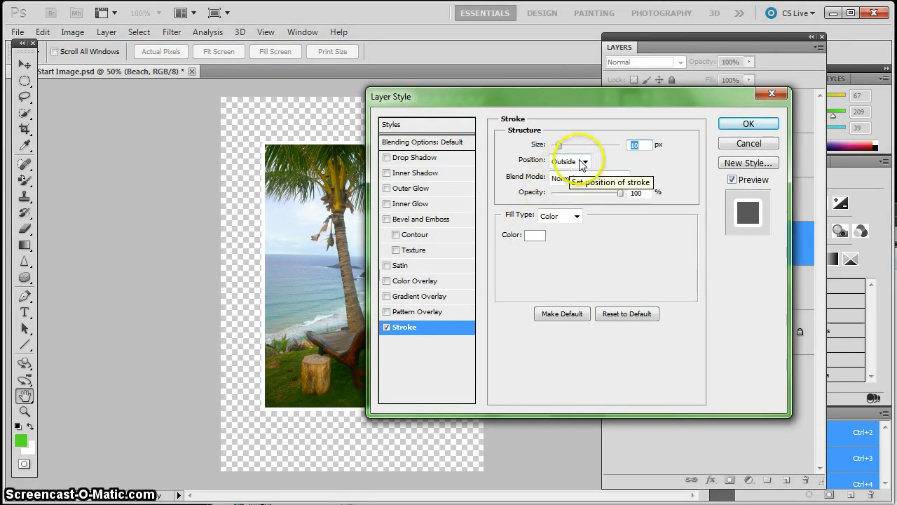
left_click(586, 162)
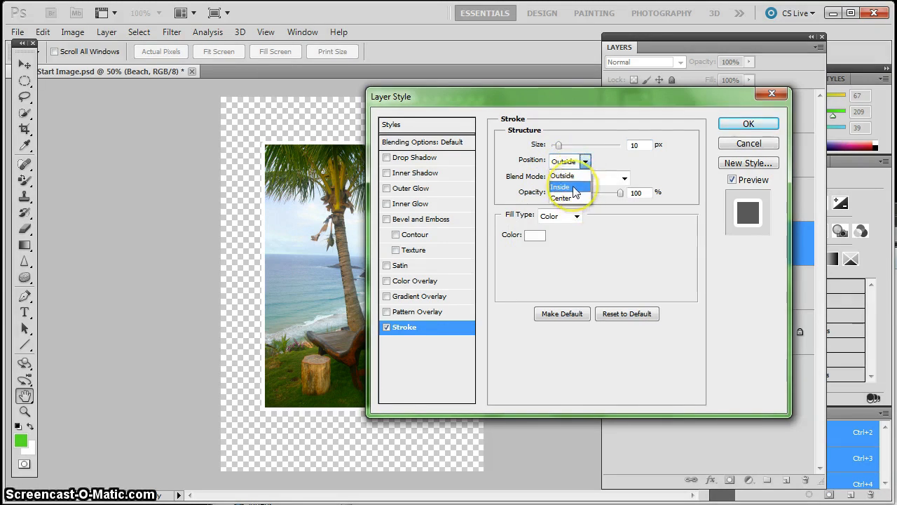
left_click(562, 187)
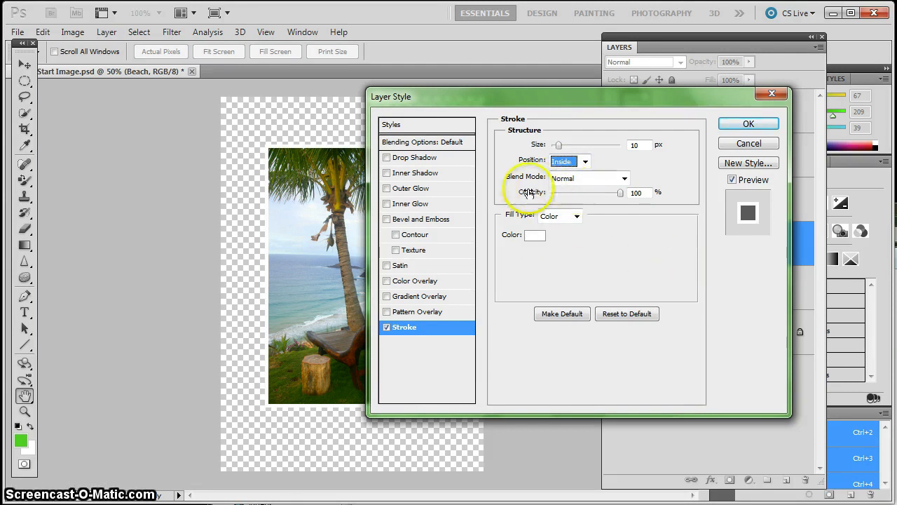
mouse_move(546, 190)
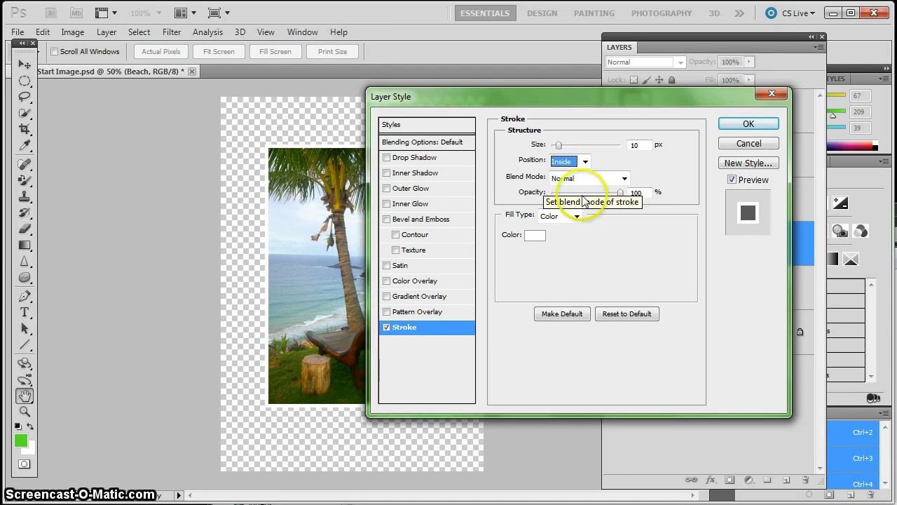
mouse_move(766, 153)
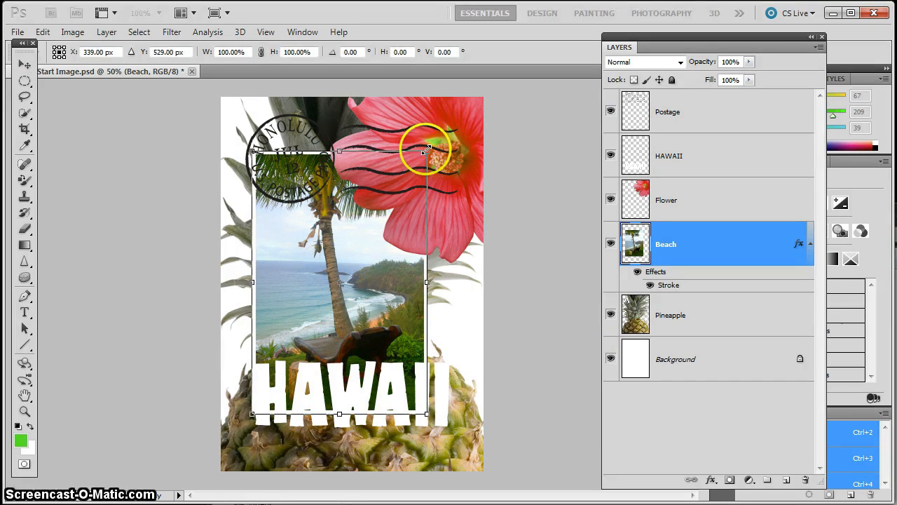
- Scale the framed Beach photo to about 70% and rotate it about 19°
left_click_drag(427, 149, 431, 144)
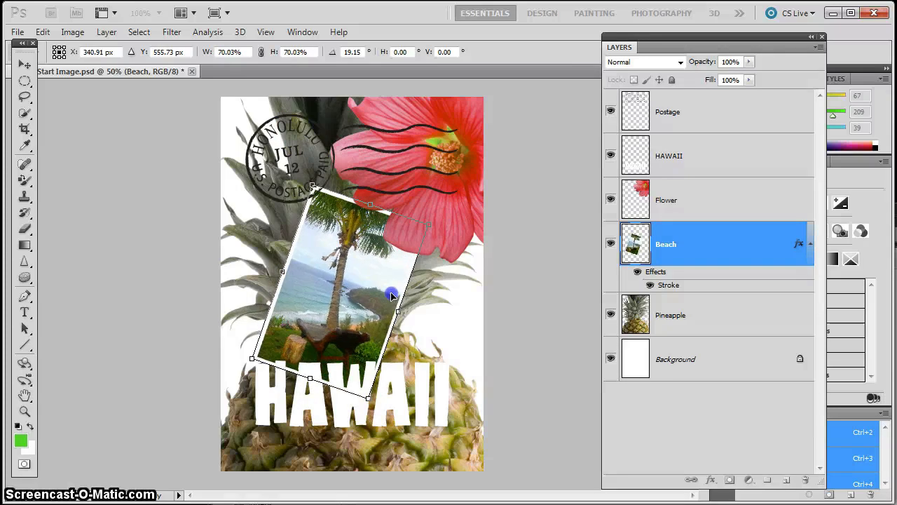
left_click_drag(392, 295, 392, 276)
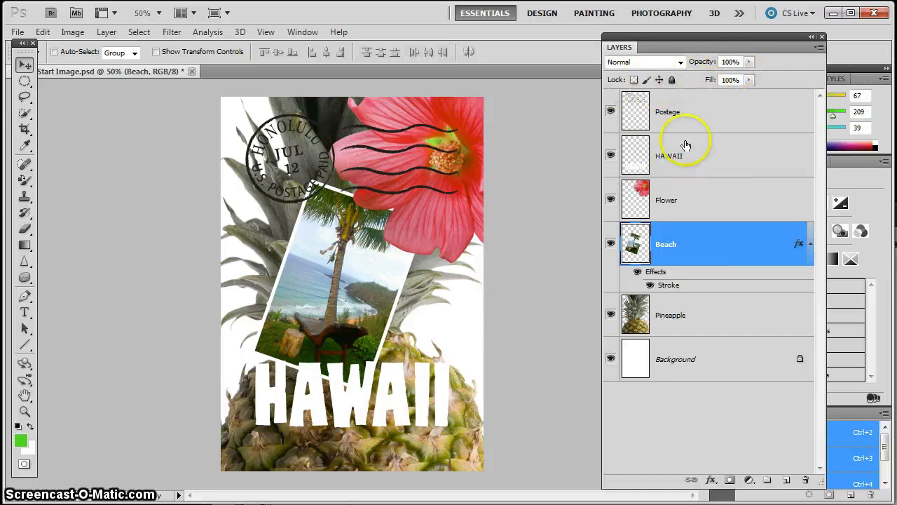
- Set the Postage layer to 41% opacity with Multiply blending
left_click(668, 111)
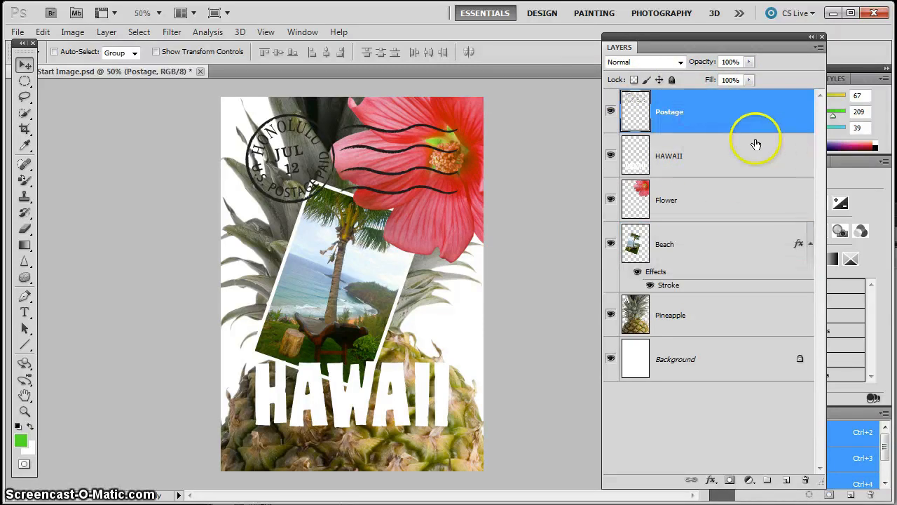
left_click(749, 62)
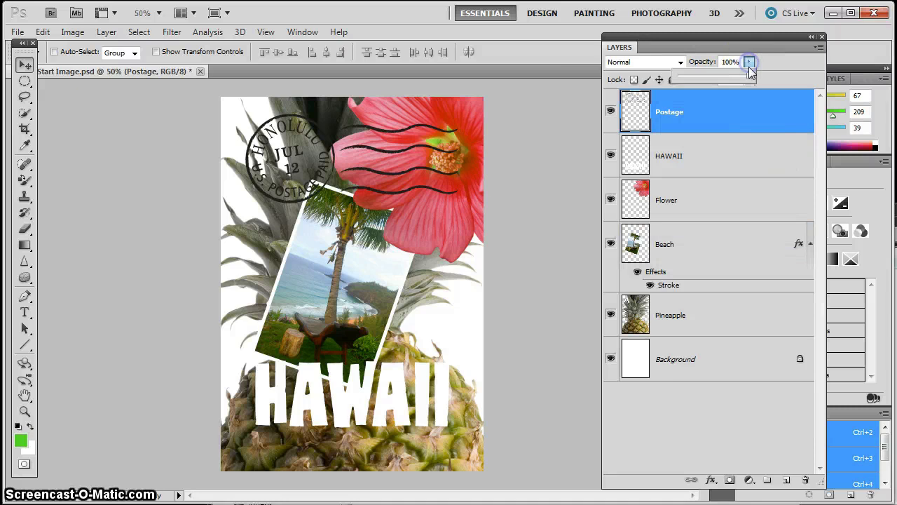
left_click_drag(749, 76, 732, 75)
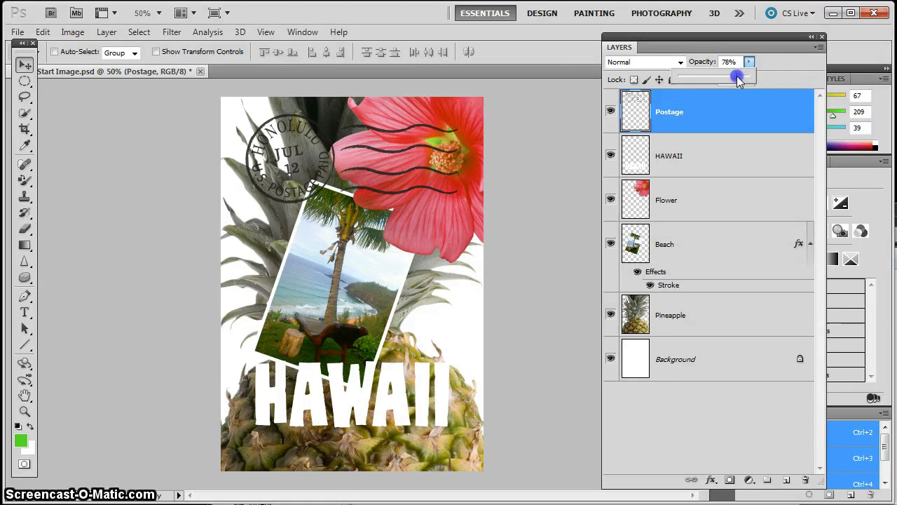
left_click_drag(736, 77, 726, 77)
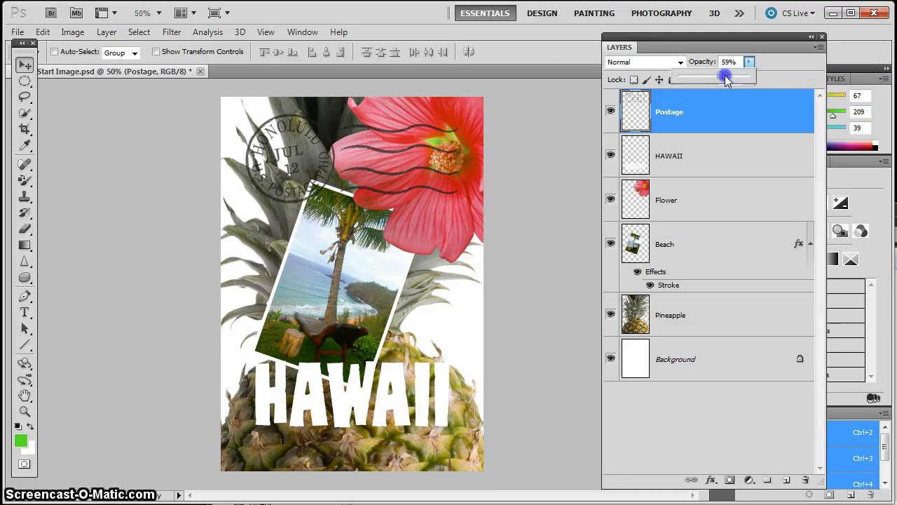
left_click_drag(726, 77, 704, 77)
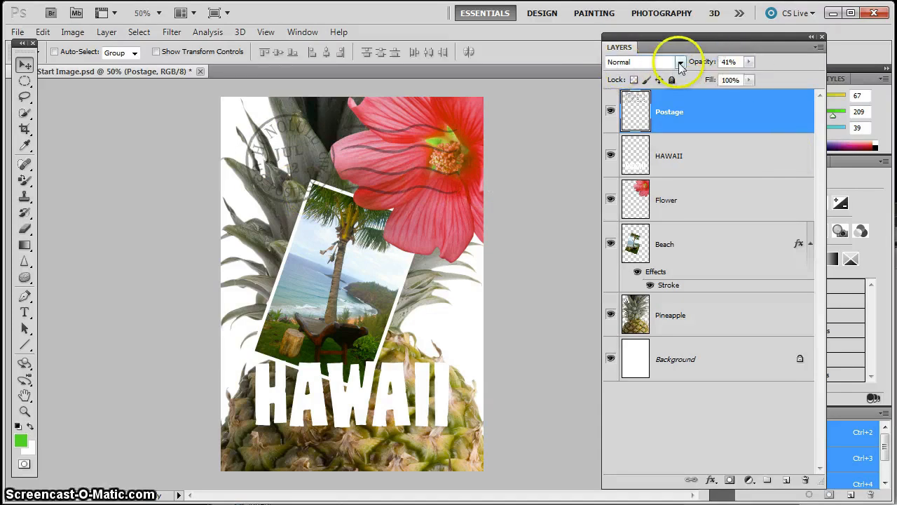
left_click(679, 62)
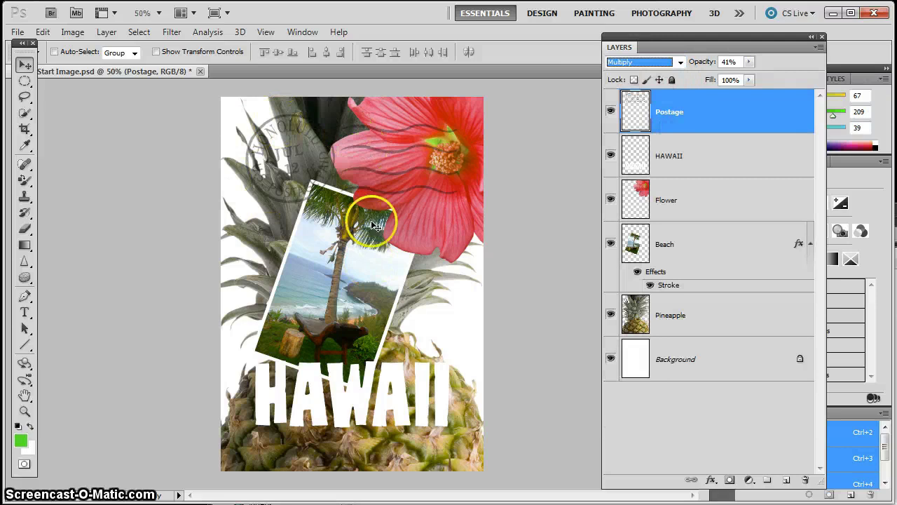
mouse_move(424, 209)
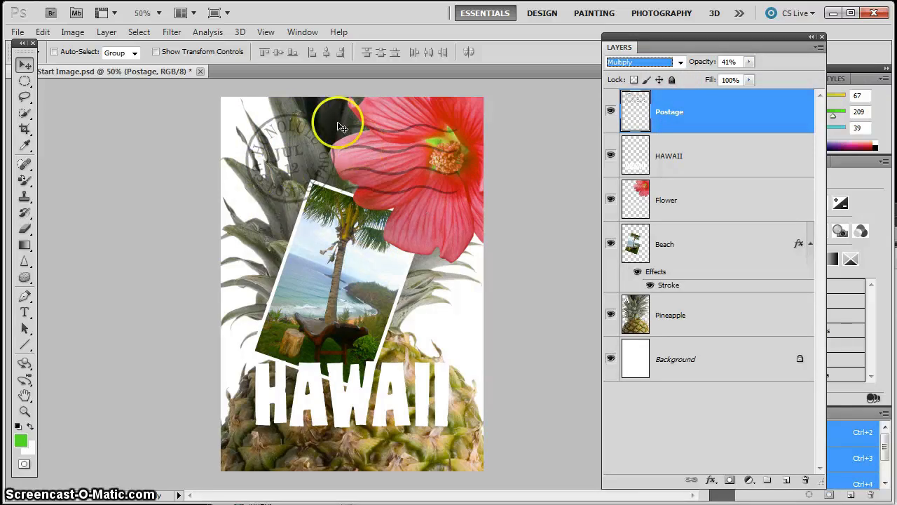
mouse_move(262, 189)
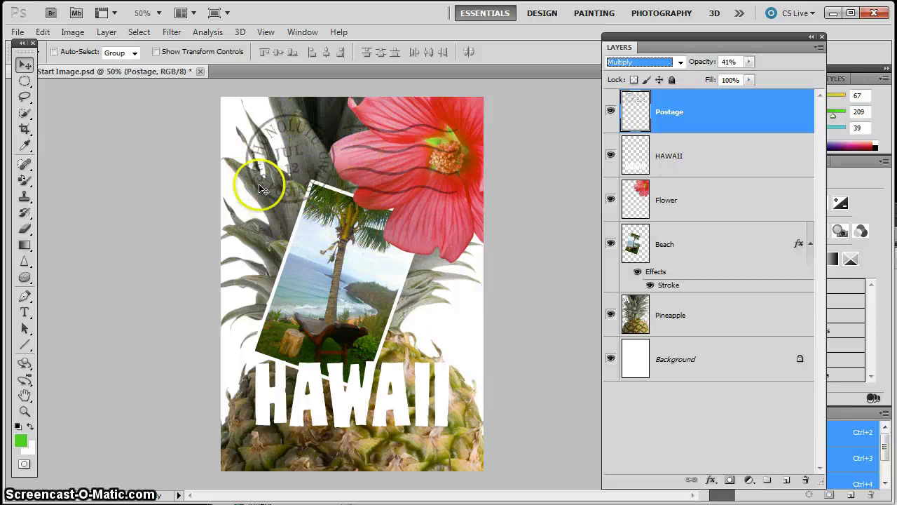
mouse_move(326, 158)
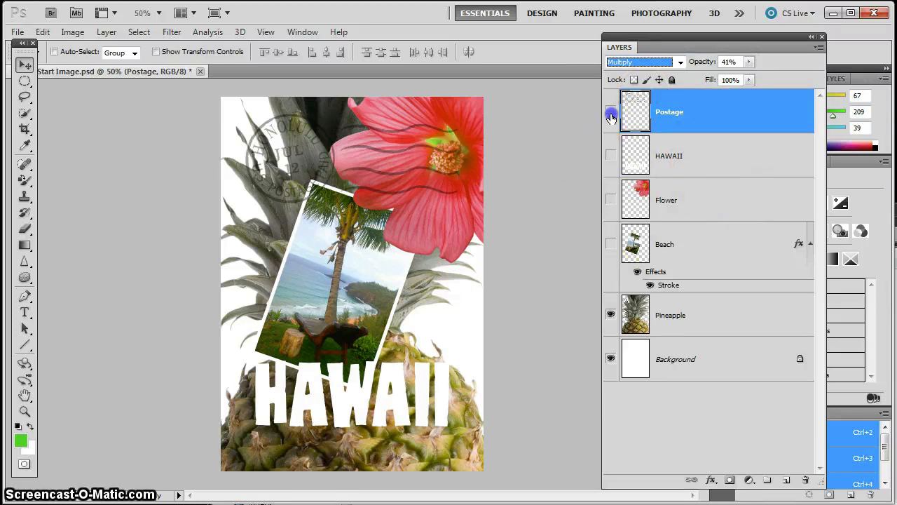
- Hide the layers above Pineapple and duplicate it as Pineapple copy
left_click(611, 116)
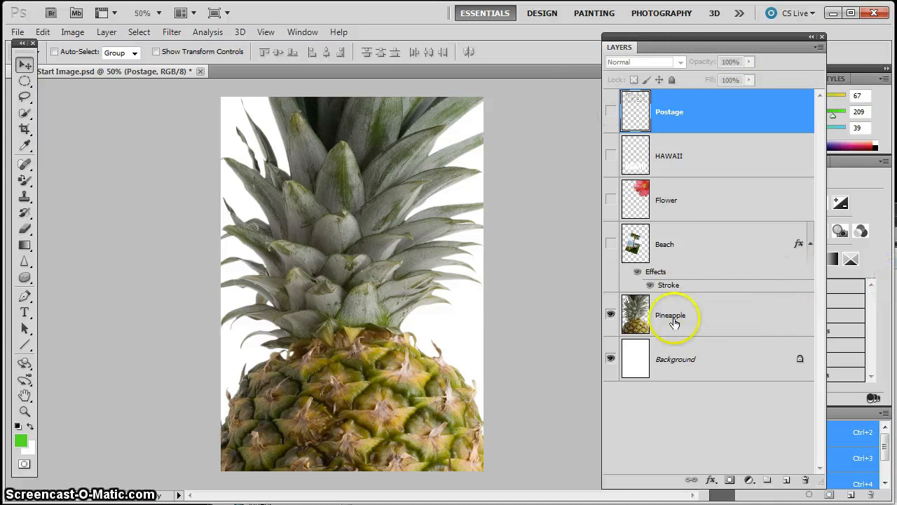
left_click(672, 315)
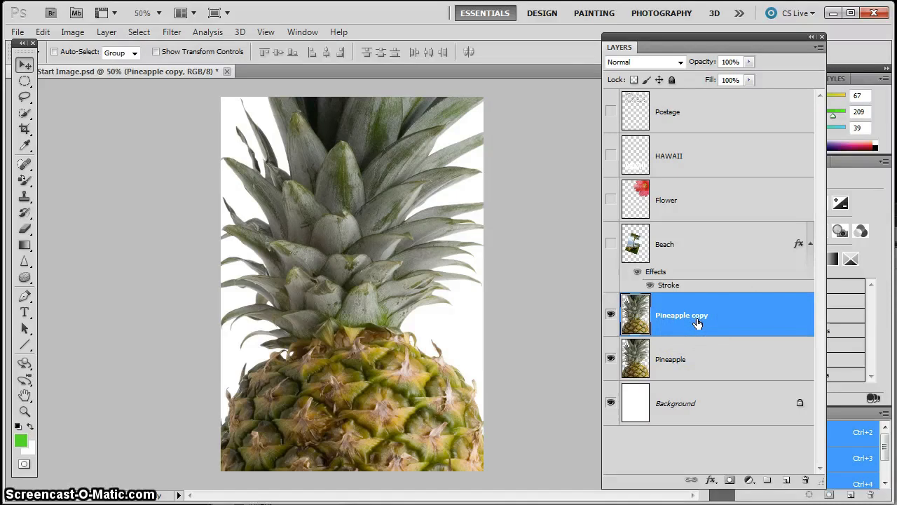
mouse_move(768, 405)
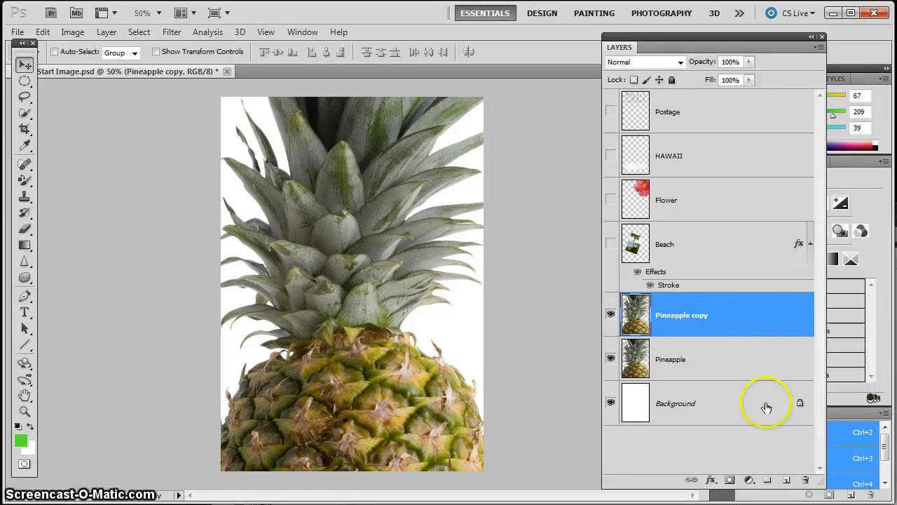
left_click(677, 62)
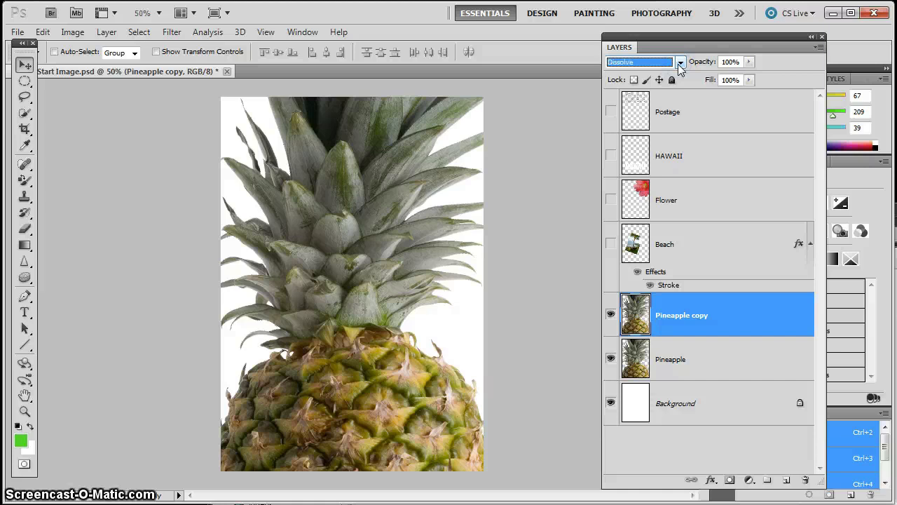
- Try Dissolve, Lighten, Hard Mix and Difference on Pineapple copy, then settle on Overlay
left_click(638, 61)
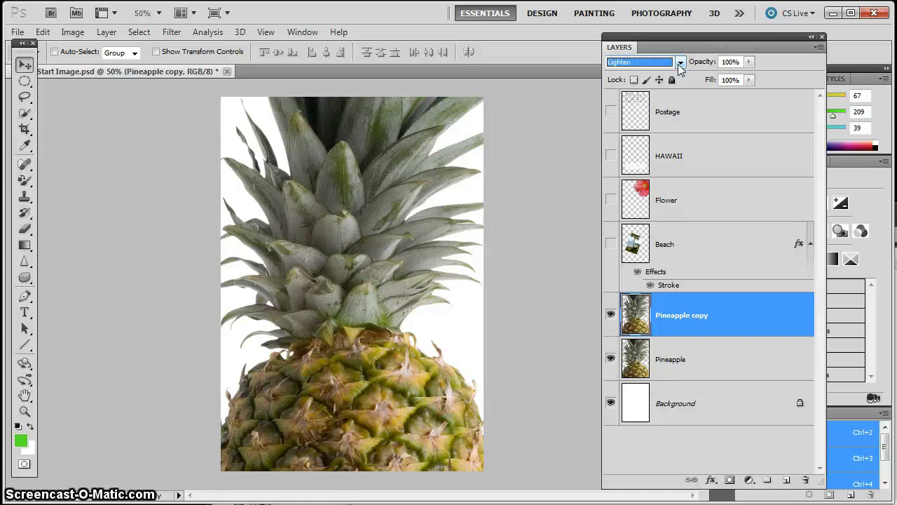
left_click(639, 61)
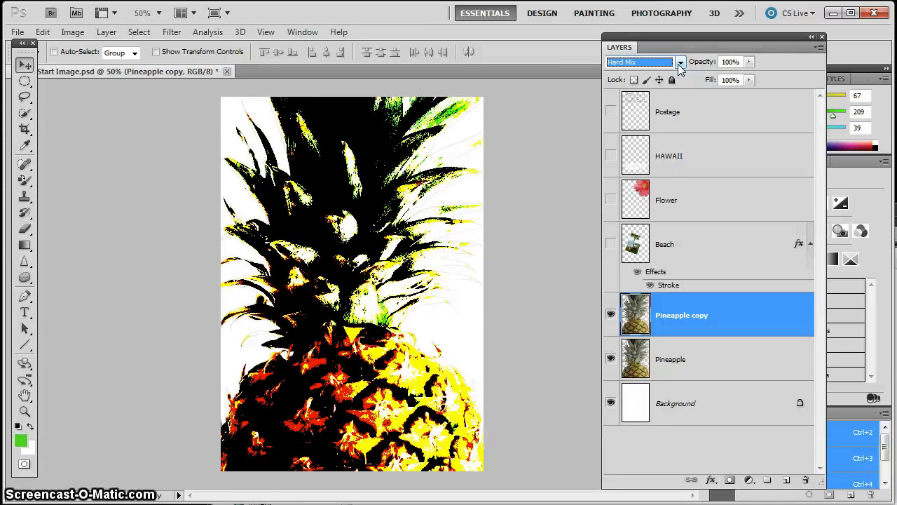
left_click(624, 62)
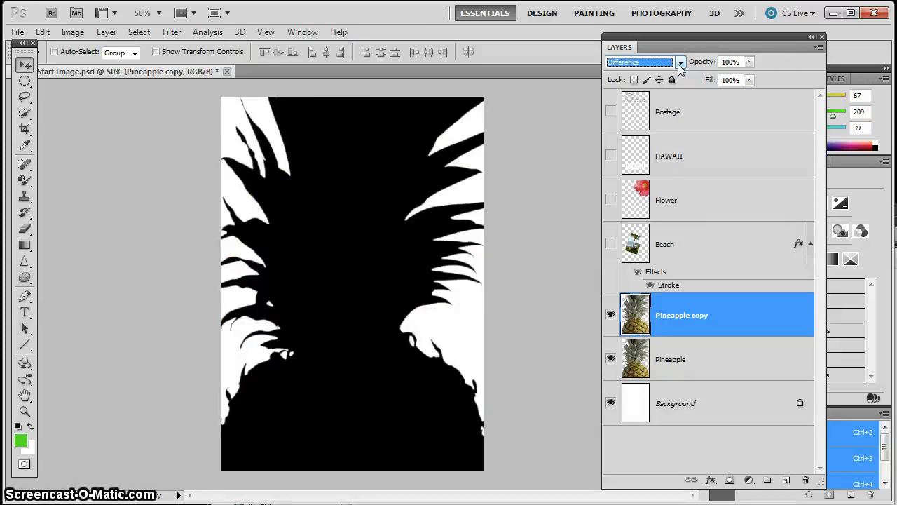
left_click(639, 62)
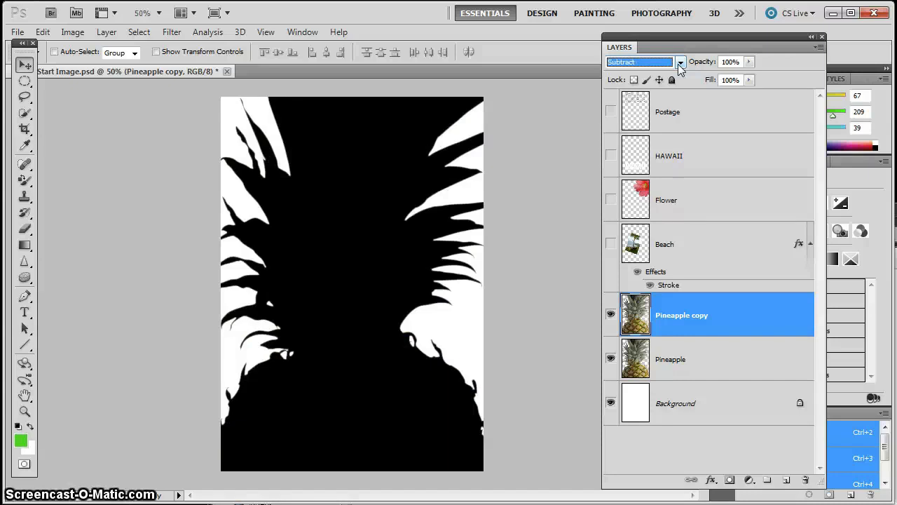
left_click(679, 62)
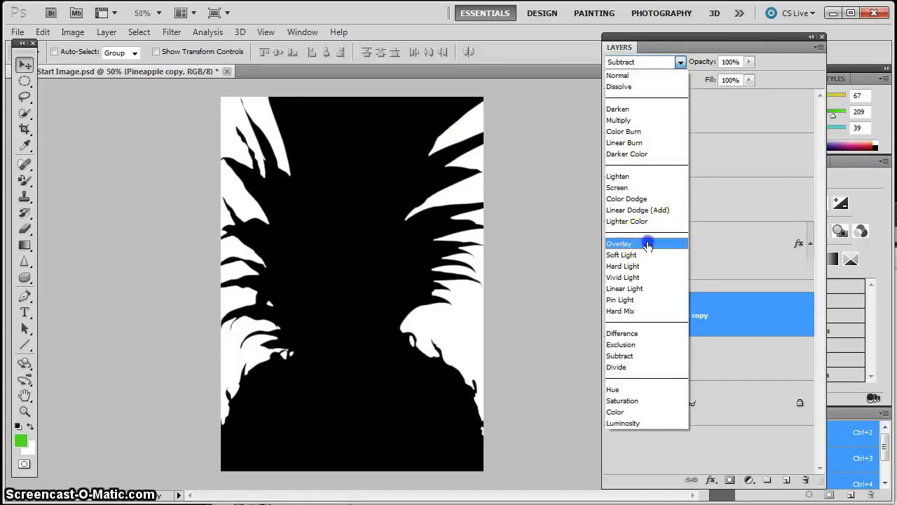
left_click(619, 243)
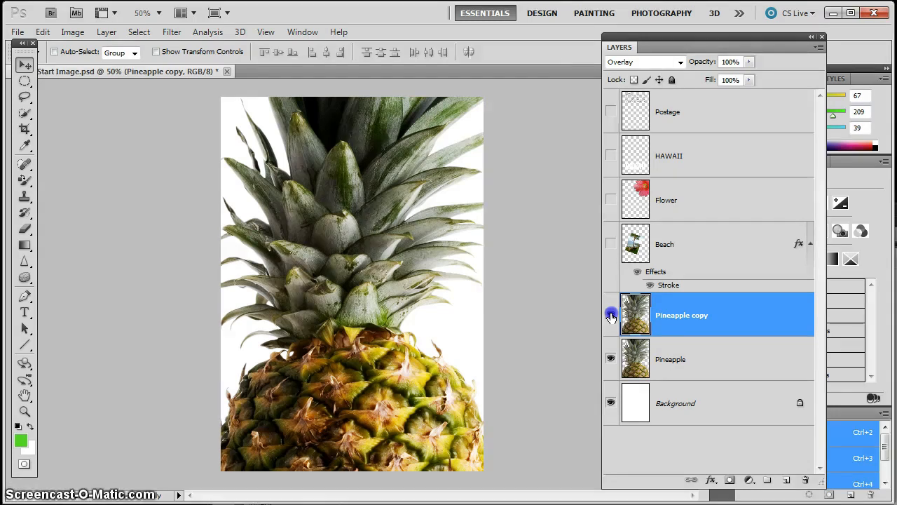
- Hide the upper layers, add Layer 1 above Background, and open the foreground colour picker
left_click(611, 111)
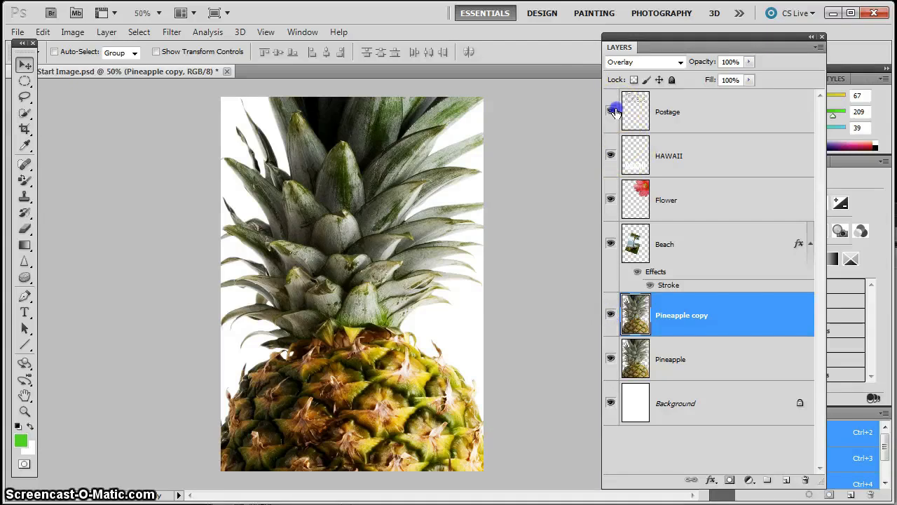
left_click(611, 111)
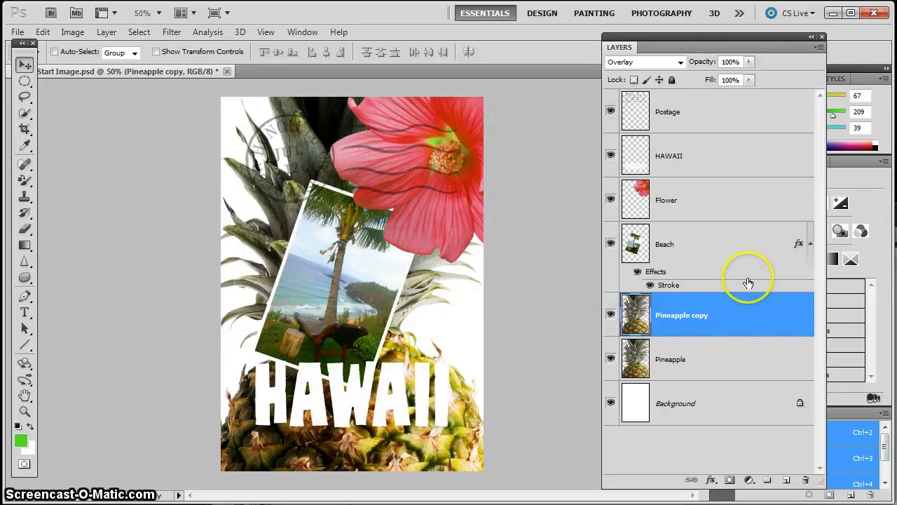
mouse_move(582, 203)
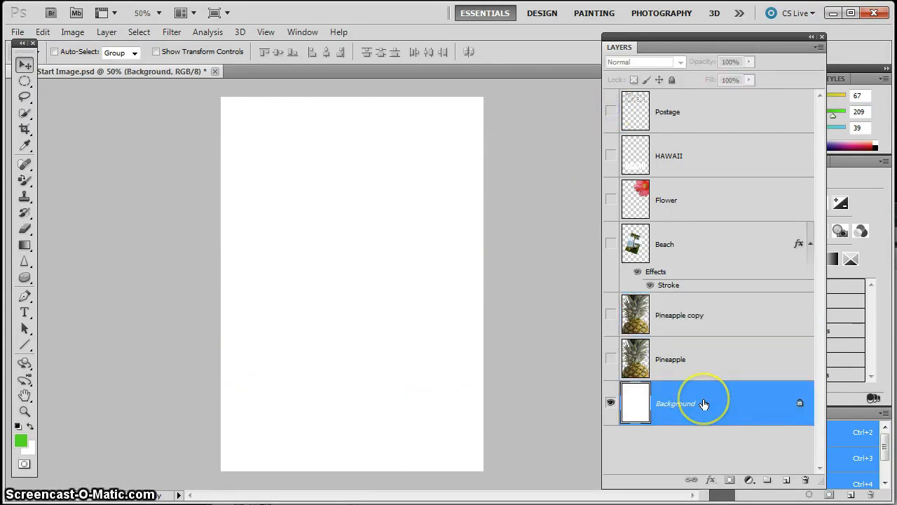
mouse_move(720, 390)
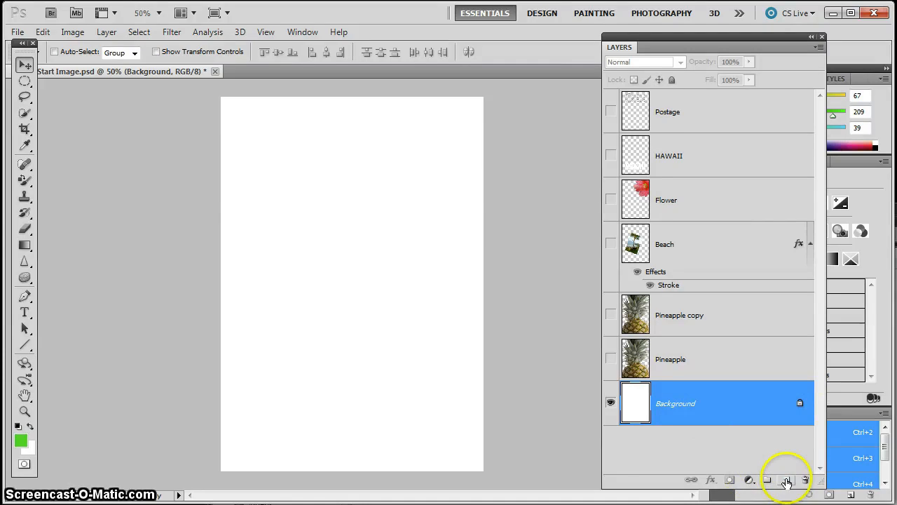
left_click(788, 481)
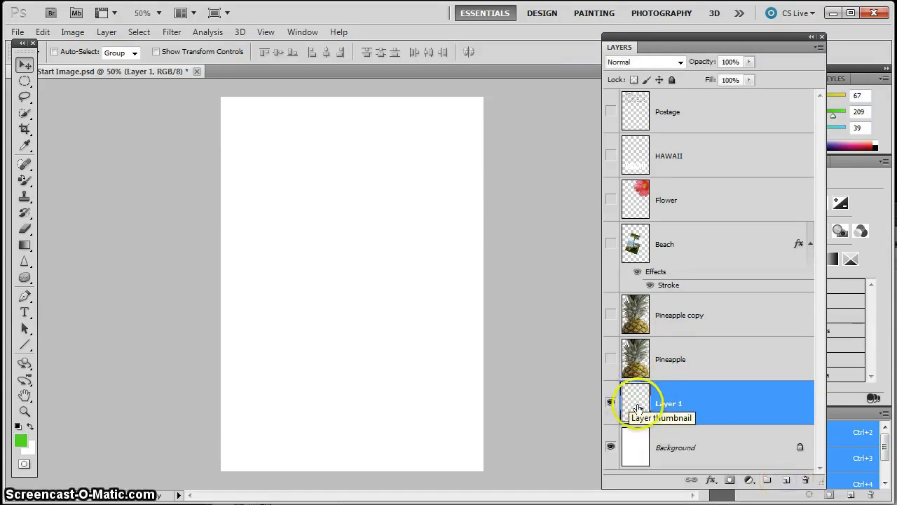
left_click(610, 402)
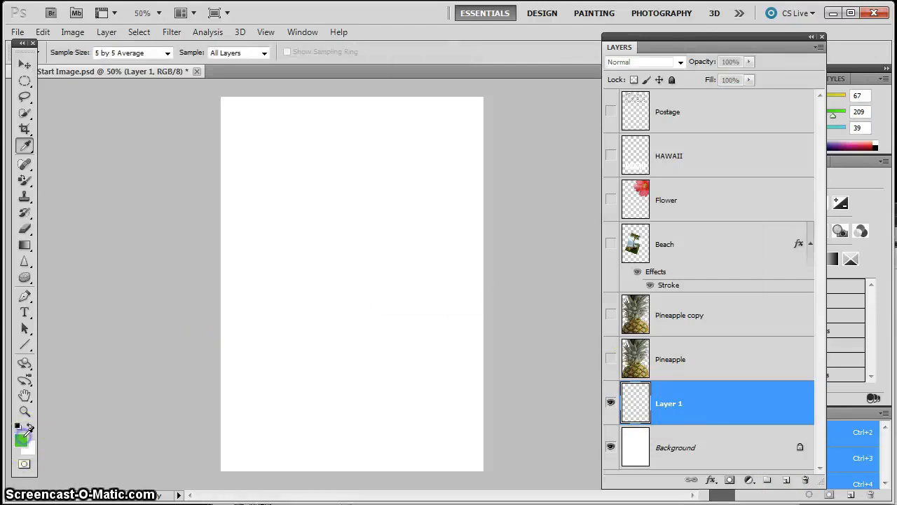
left_click(21, 433)
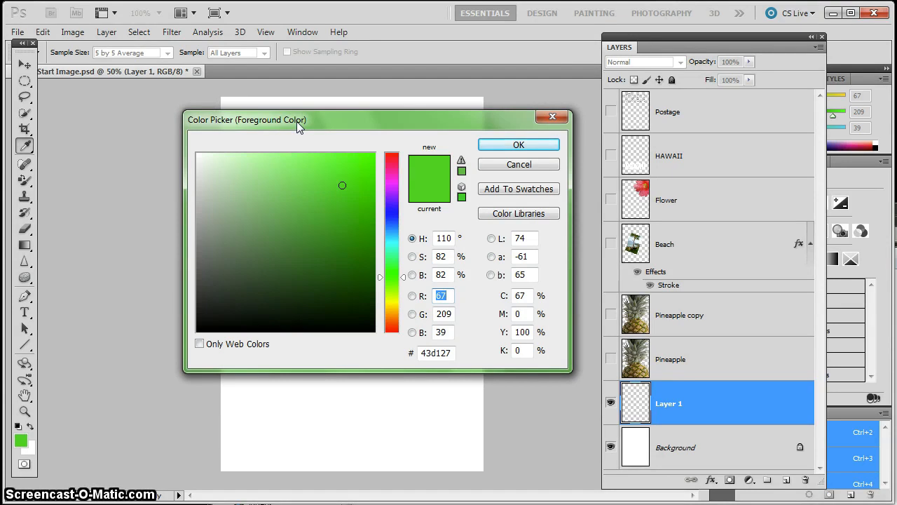
- Change the foreground colour to teal blue R48 G138 B174 in the Color Picker
left_click(443, 295)
type("53")
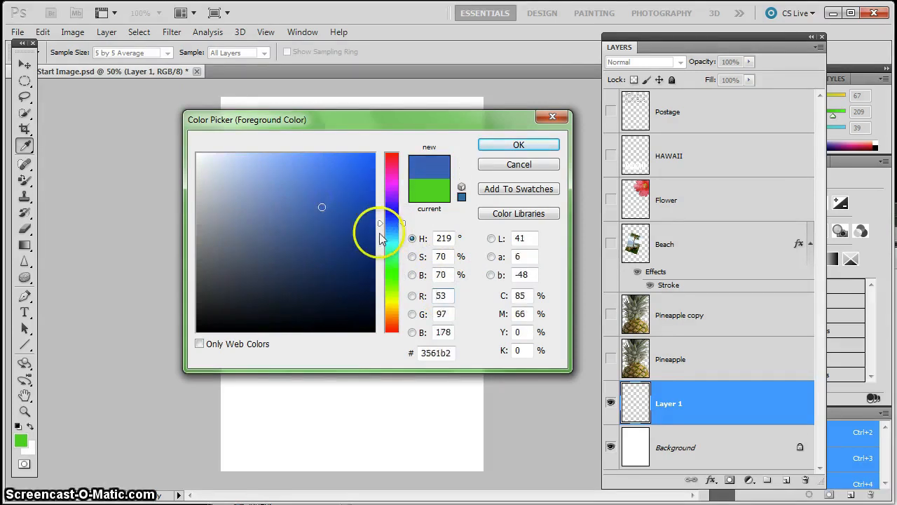
left_click(442, 295)
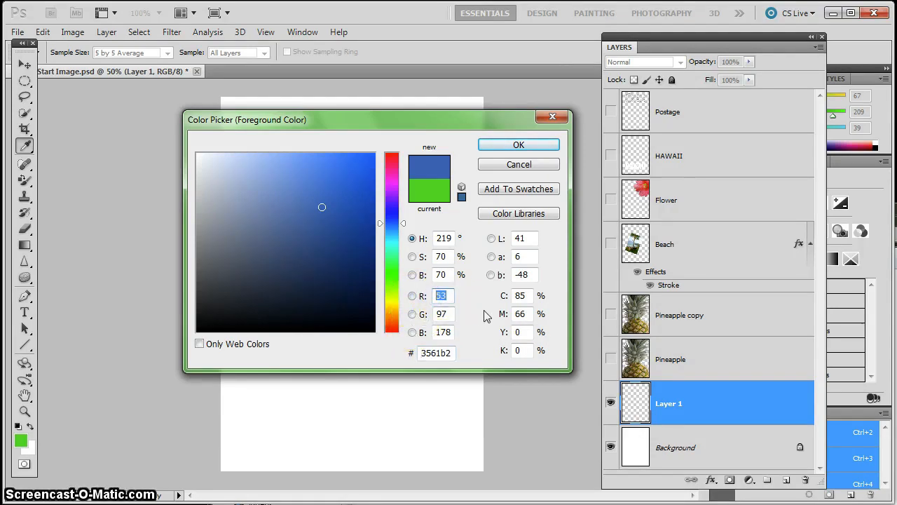
left_click(326, 208)
type("174")
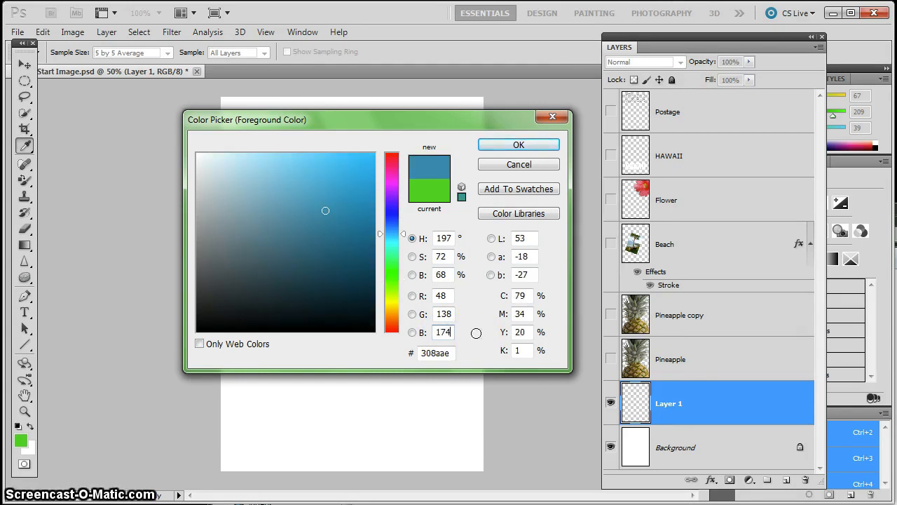
left_click(519, 145)
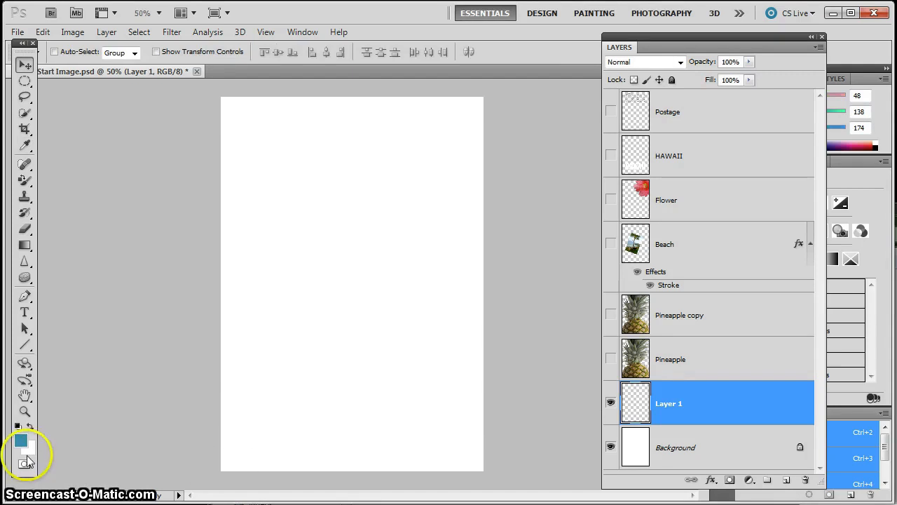
- Re-render Filter > Render > Clouds on Layer 1 as a blue-and-white sky
left_click(171, 32)
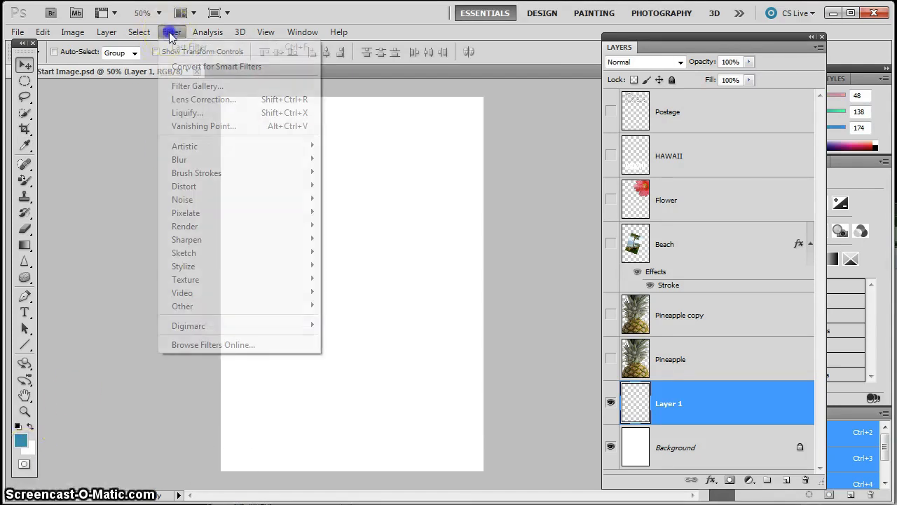
mouse_move(185, 226)
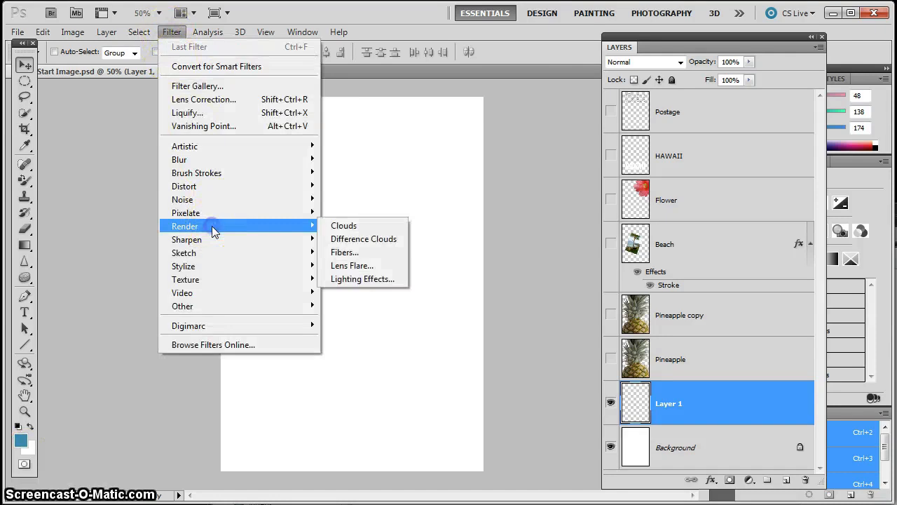
left_click(343, 225)
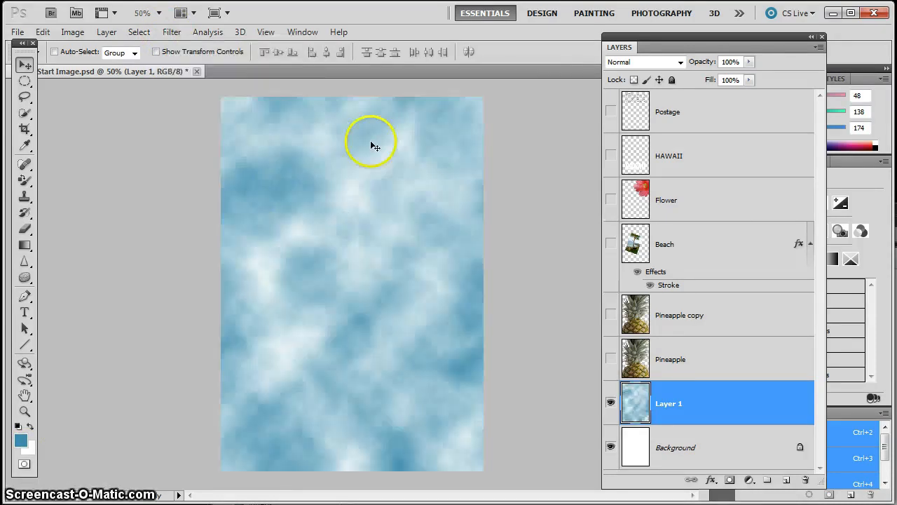
mouse_move(301, 312)
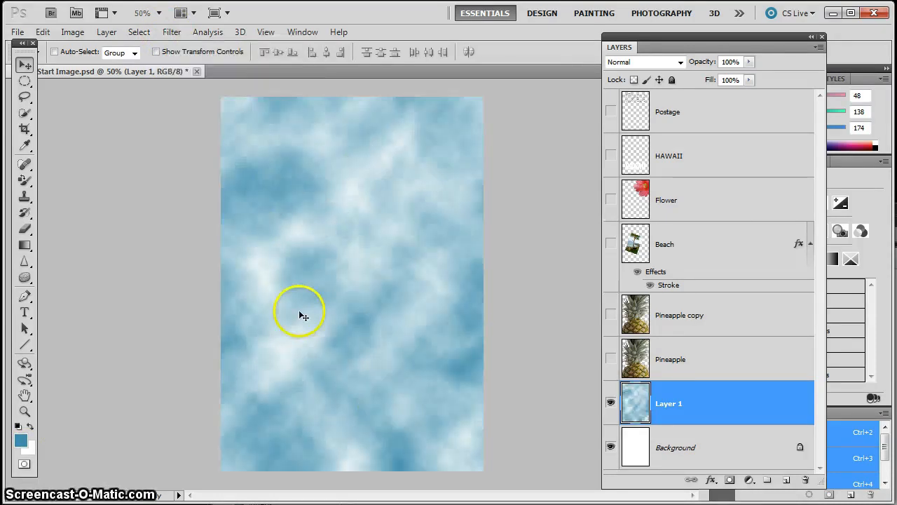
mouse_move(375, 165)
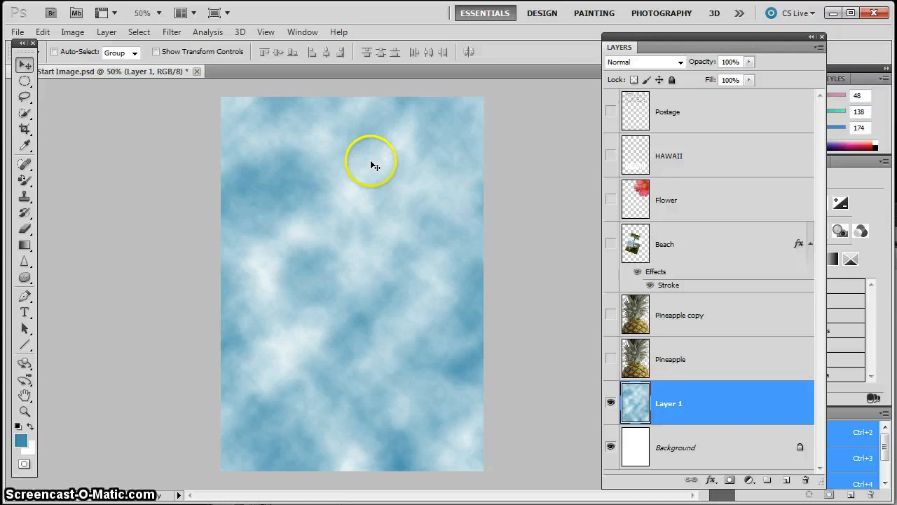
left_click(172, 31)
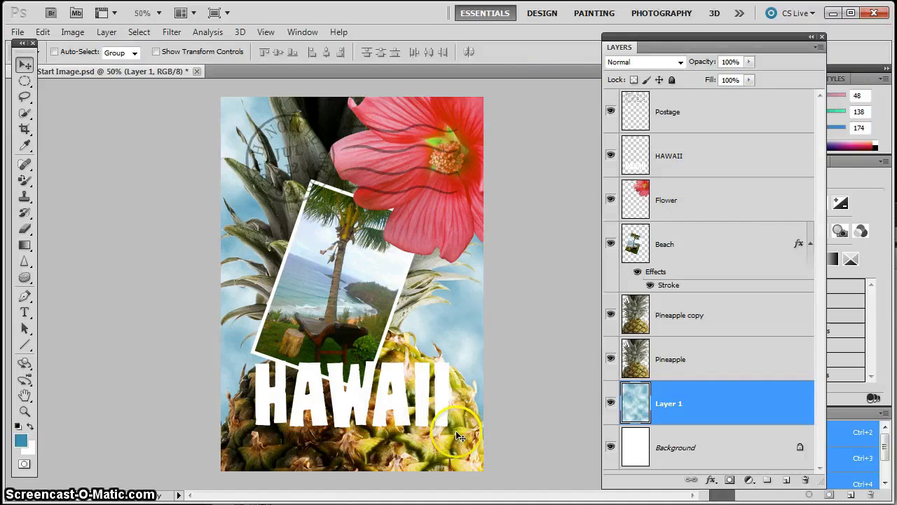
mouse_move(470, 314)
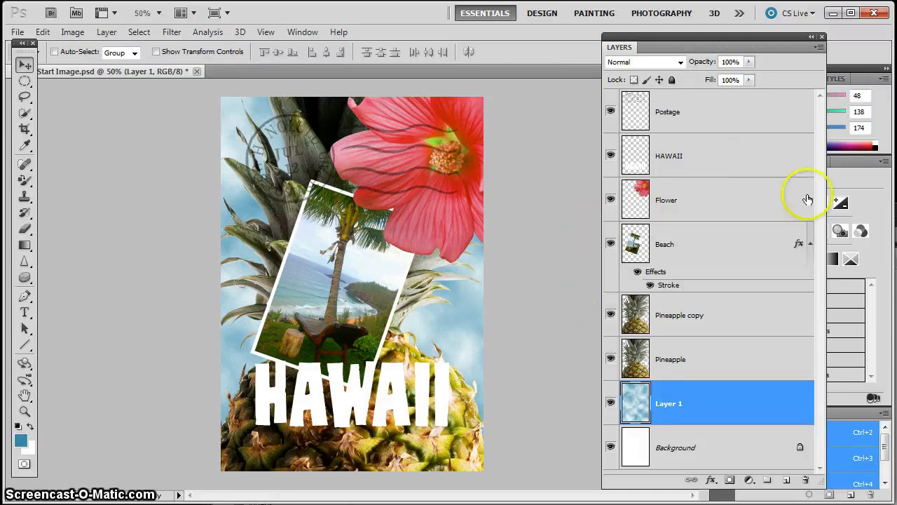
mouse_move(496, 144)
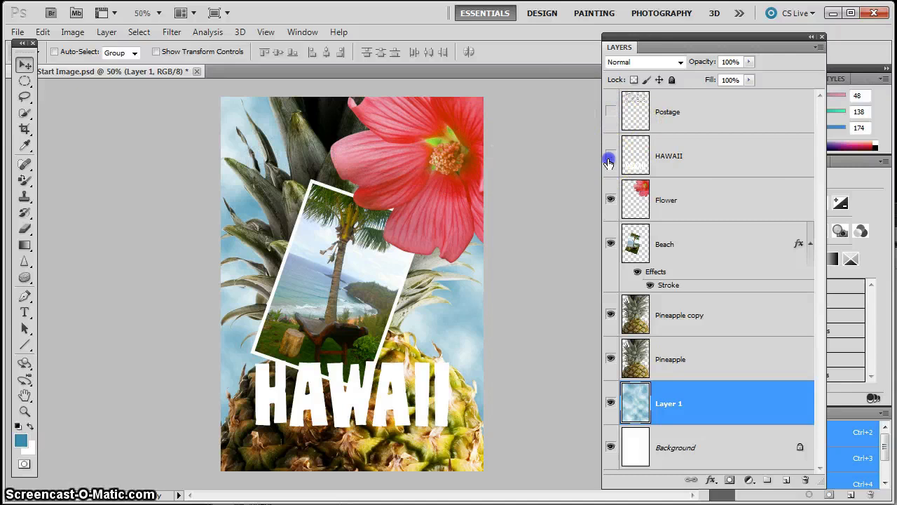
- Hide the HAWAII title layer
left_click(611, 155)
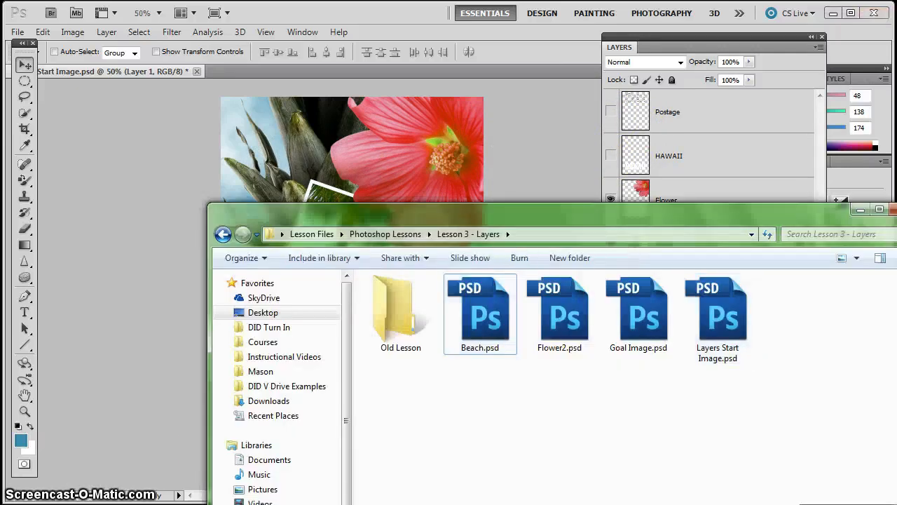
mouse_move(526, 225)
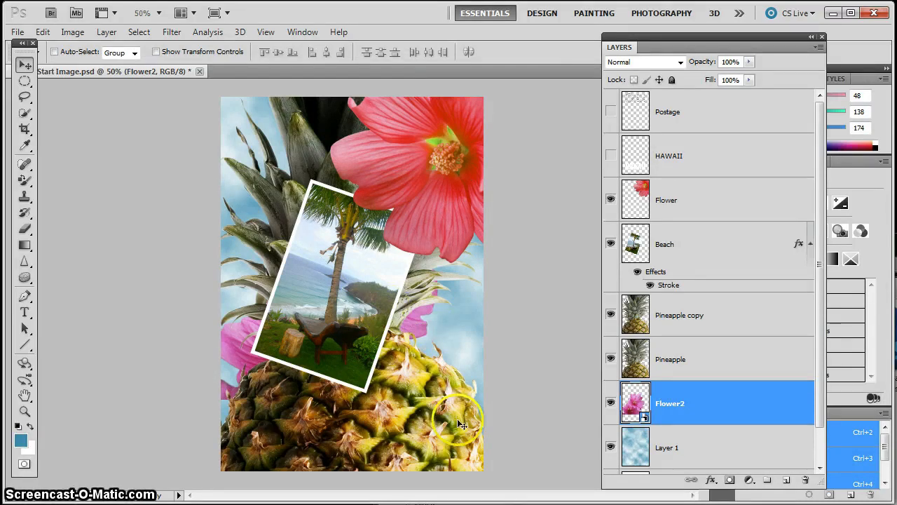
- Rename Layer 1 to 'Clouds' and select the Flower2 layer
scroll("down", 3)
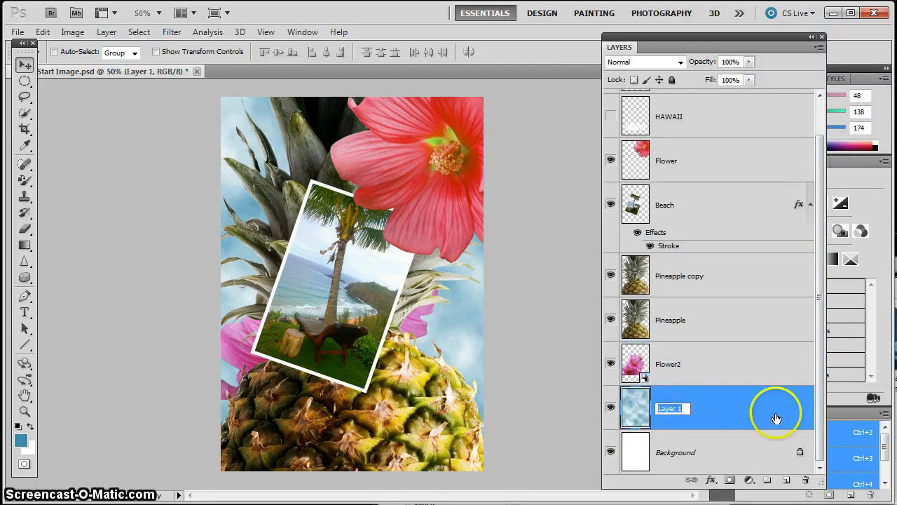
type("Clouds")
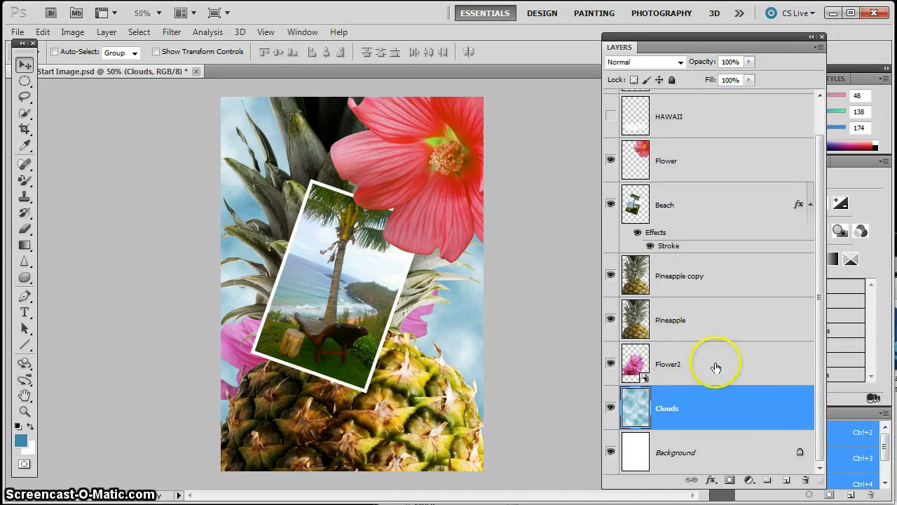
left_click(715, 364)
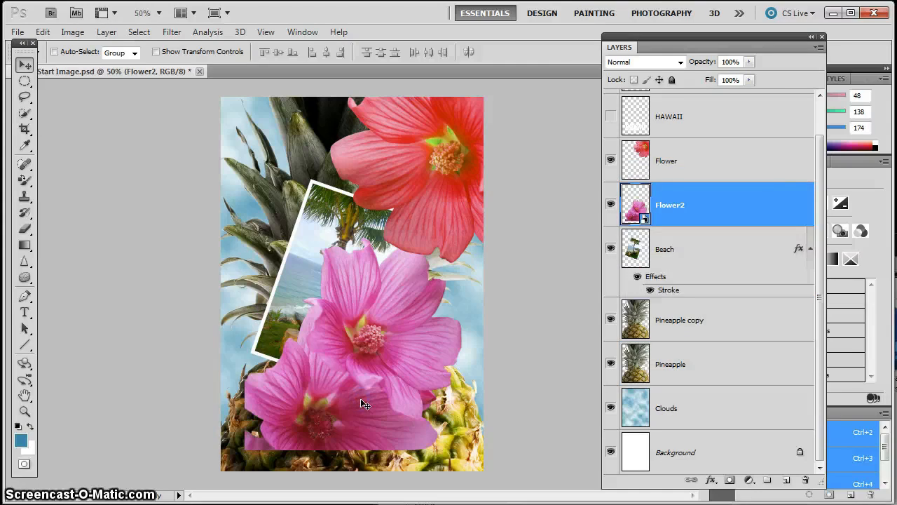
mouse_move(645, 224)
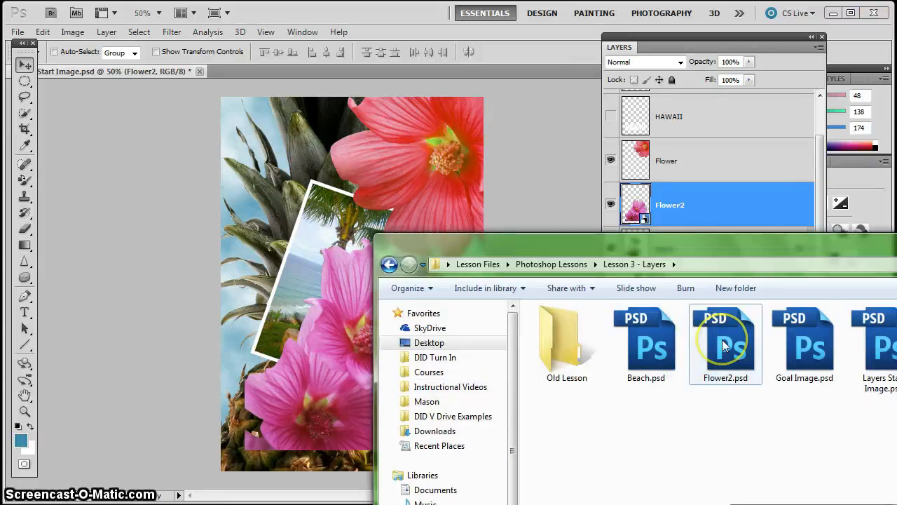
- Open Flower2.psd as its own document, then return to the collage
left_click(725, 344)
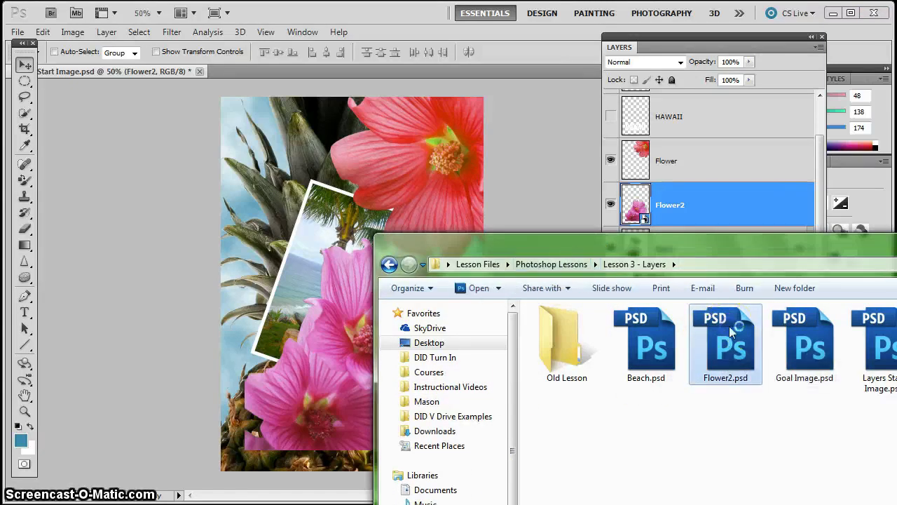
double_click(725, 344)
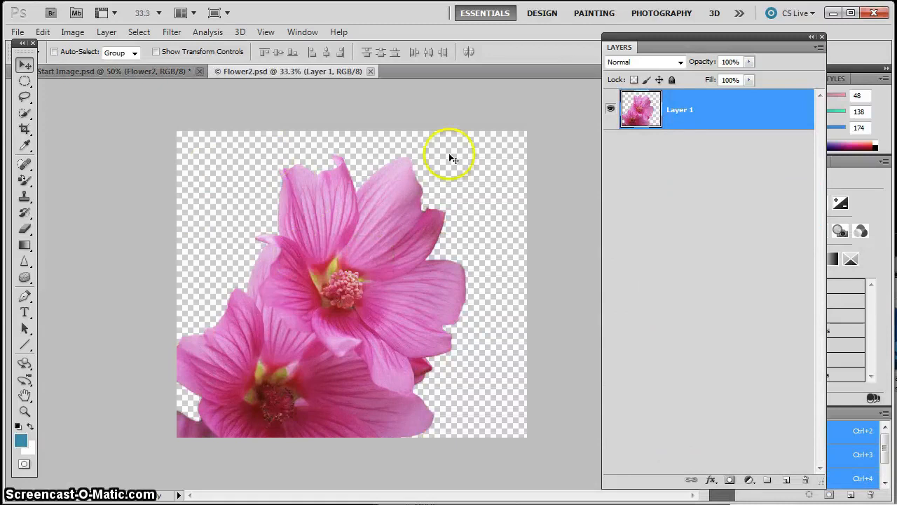
mouse_move(32, 189)
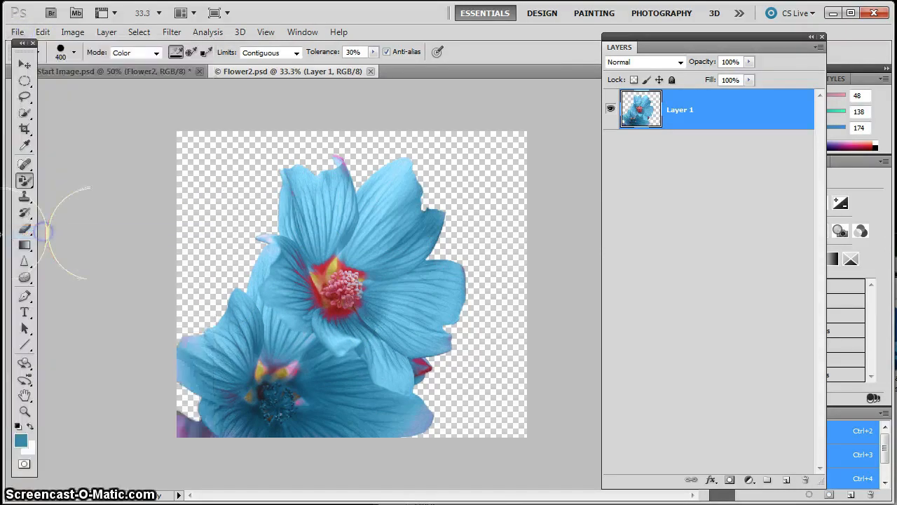
left_click(105, 70)
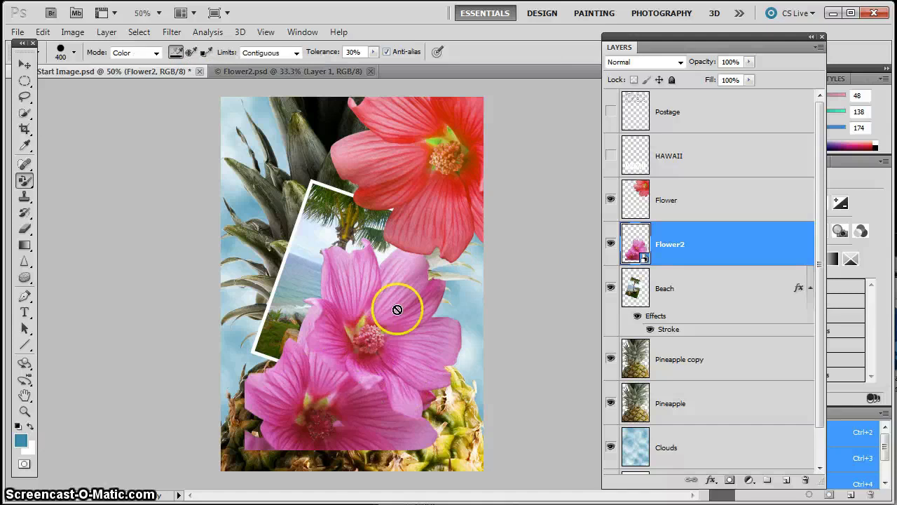
mouse_move(363, 380)
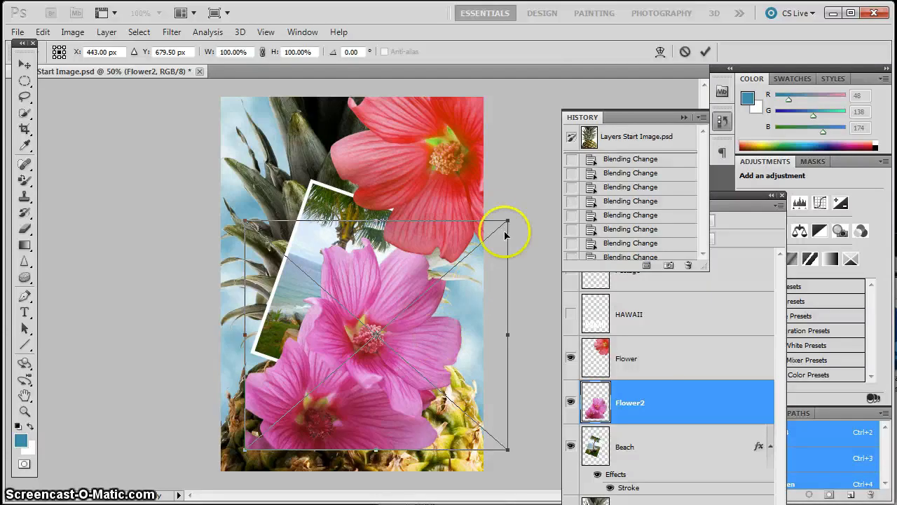
- Scale the pink flowers down, check the History panel, and pick the Move tool
left_click_drag(508, 231, 266, 432)
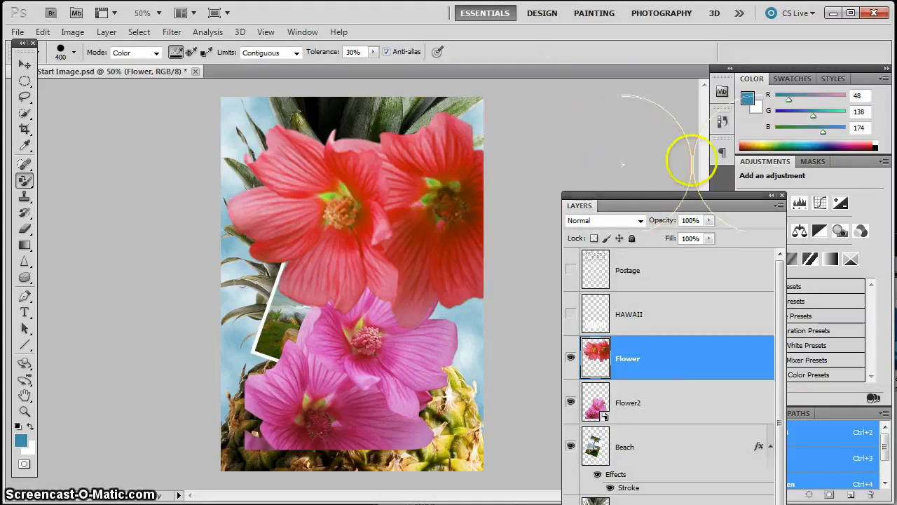
left_click(722, 121)
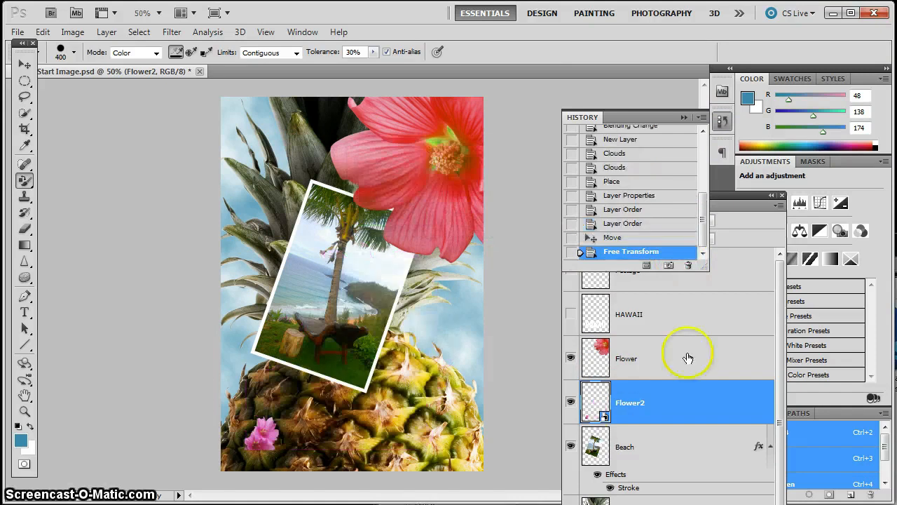
left_click(23, 64)
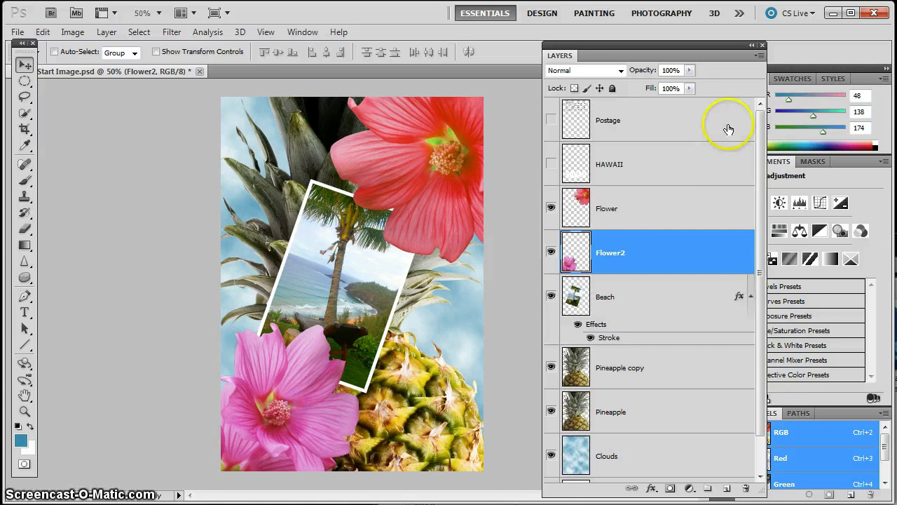
mouse_move(543, 123)
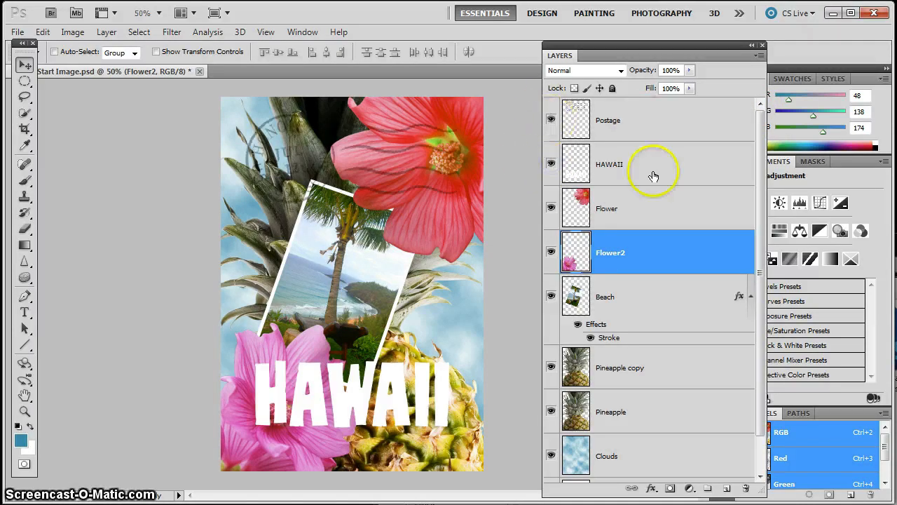
mouse_move(386, 333)
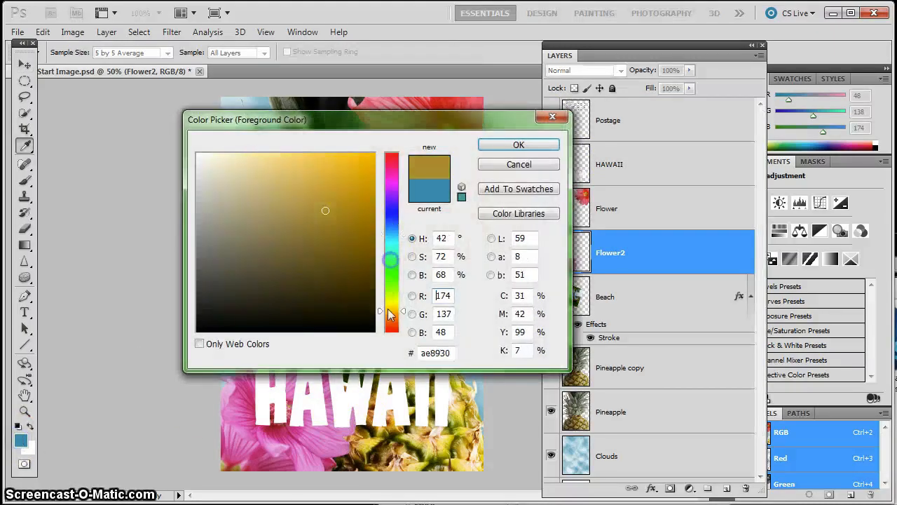
- Set the foreground colour to a bright orange in the Color Picker
left_click(369, 175)
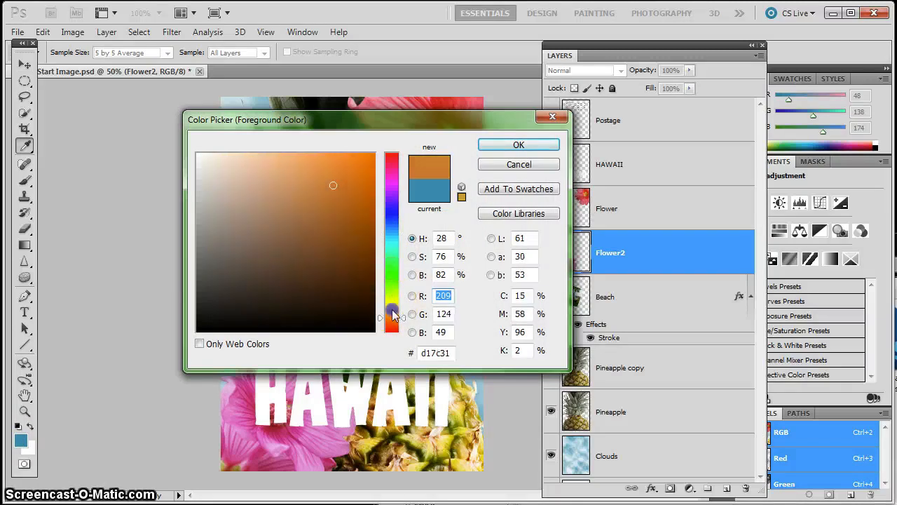
left_click(338, 194)
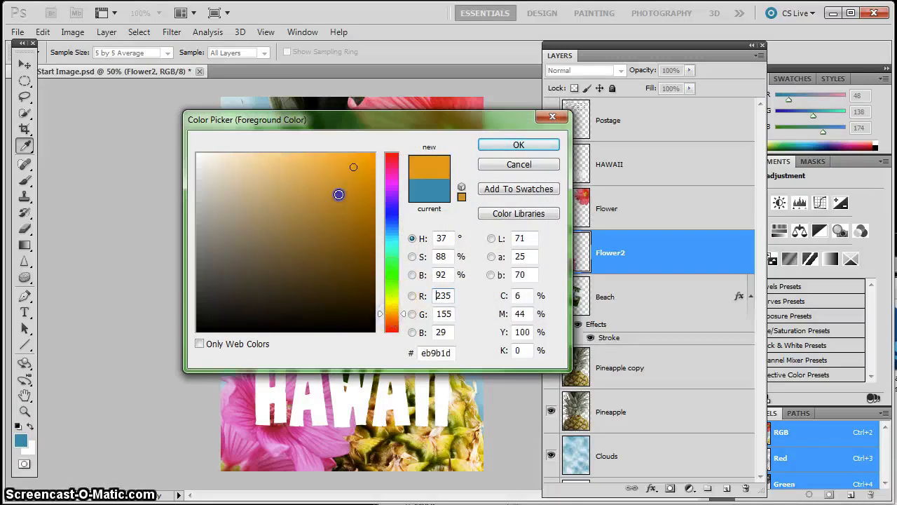
left_click(519, 145)
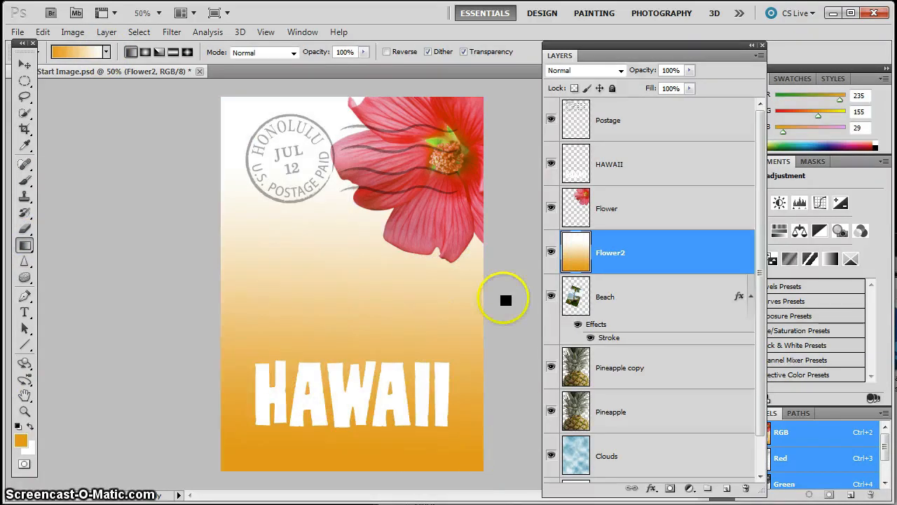
- Show the HAWAII layer and load its letter pixels as a selection
left_click(609, 164)
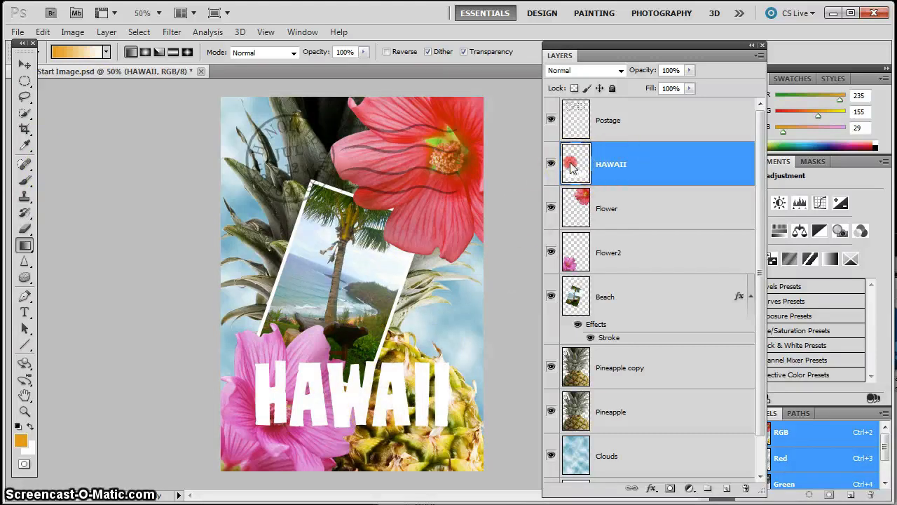
right_click(575, 163)
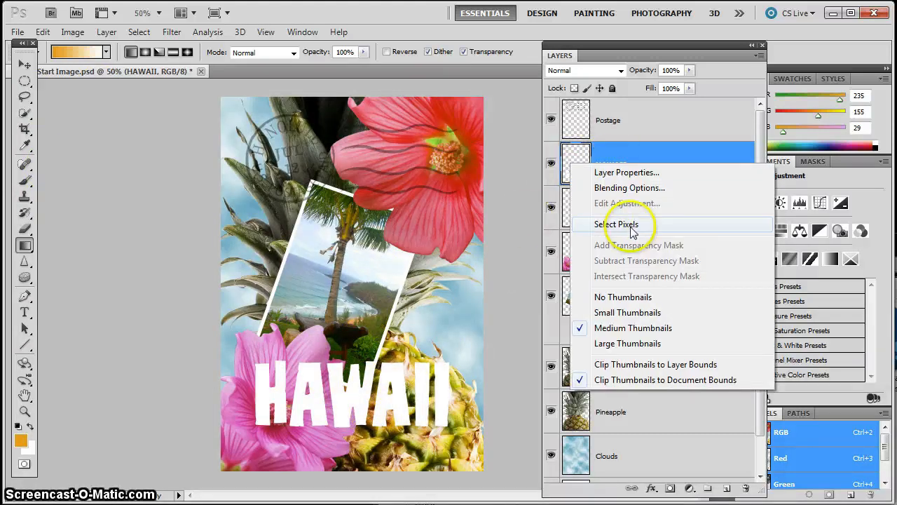
left_click(617, 224)
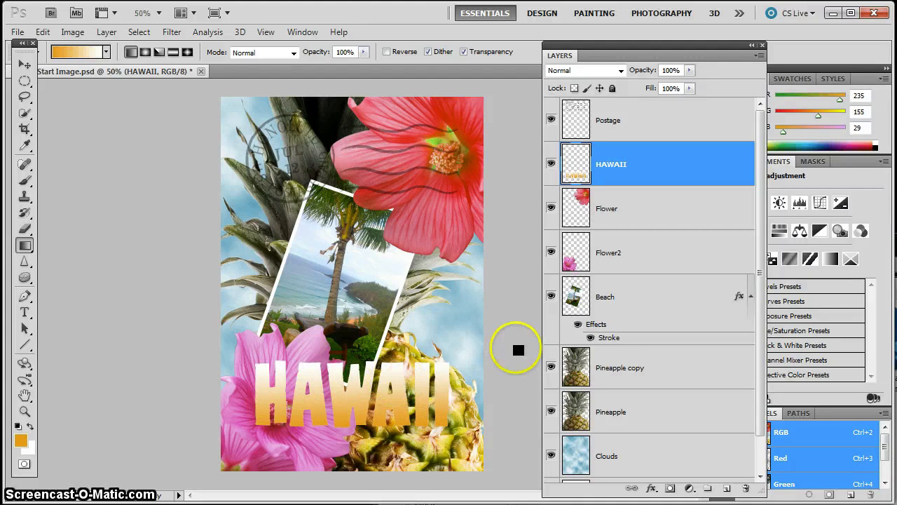
mouse_move(513, 351)
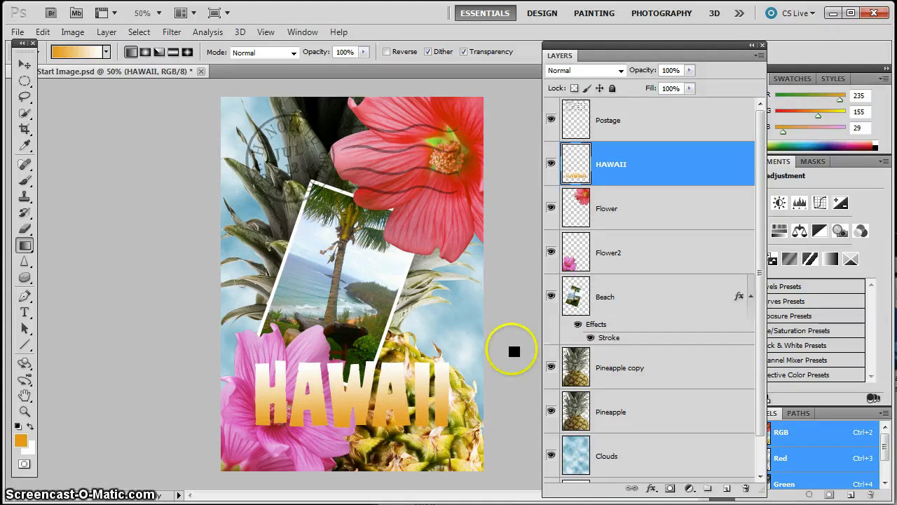
- Pick a bright green foreground and type ISLAND PARADISE beneath HAWAII
left_click(21, 438)
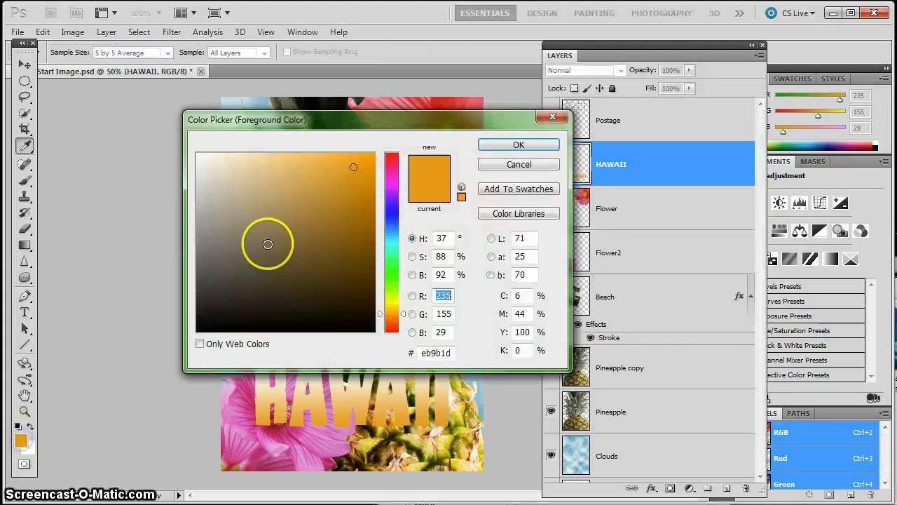
left_click(342, 185)
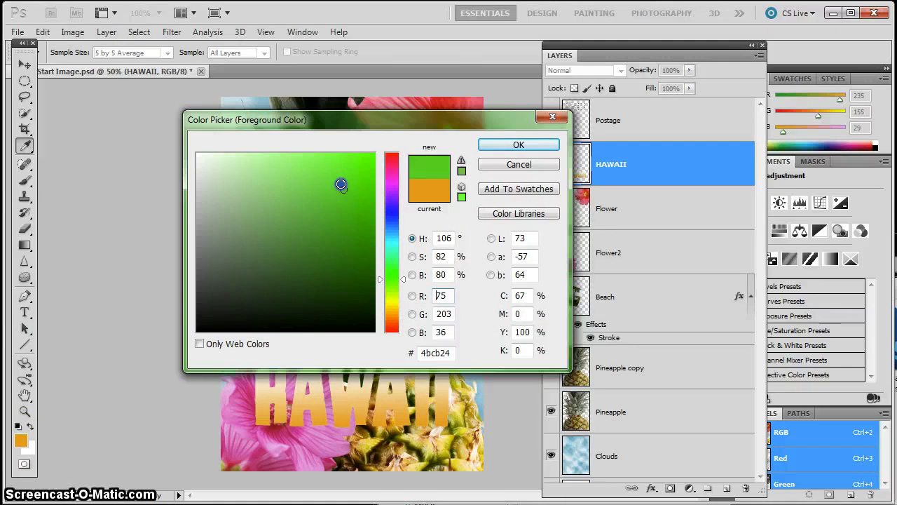
left_click(519, 144)
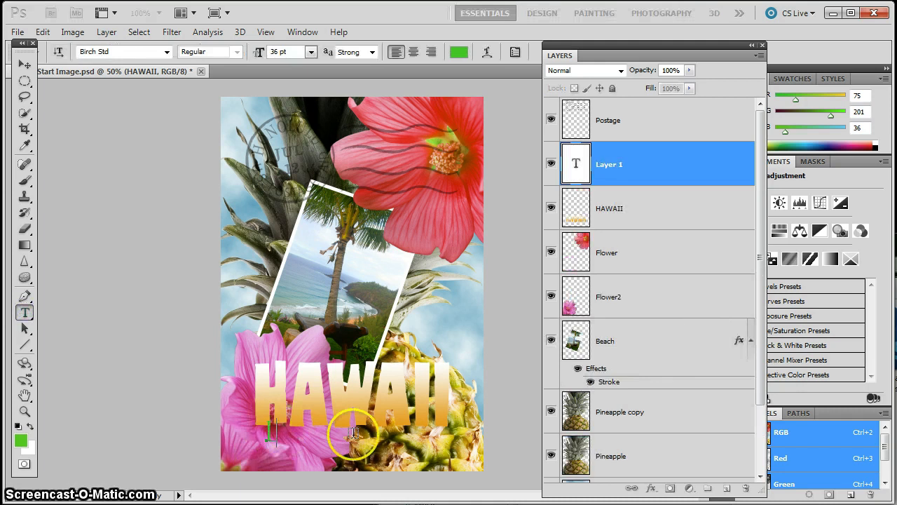
type("ISLAND PARADISE")
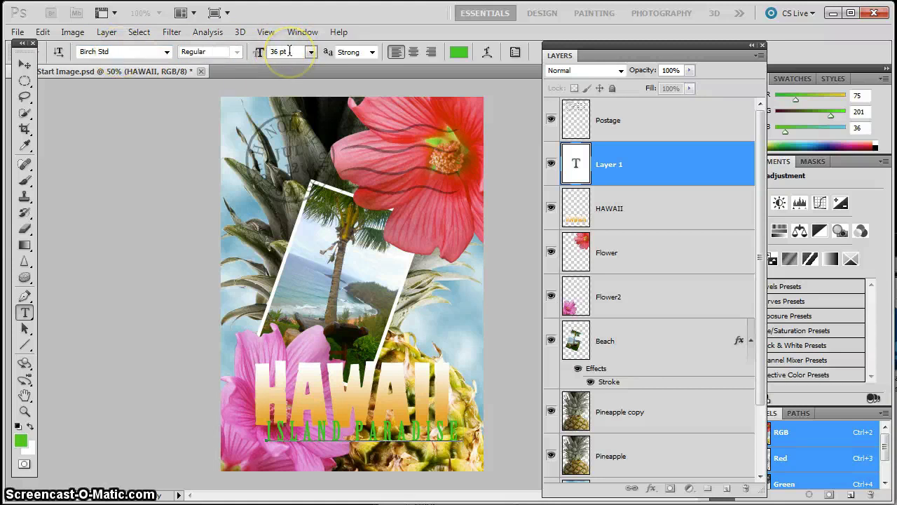
left_click(24, 64)
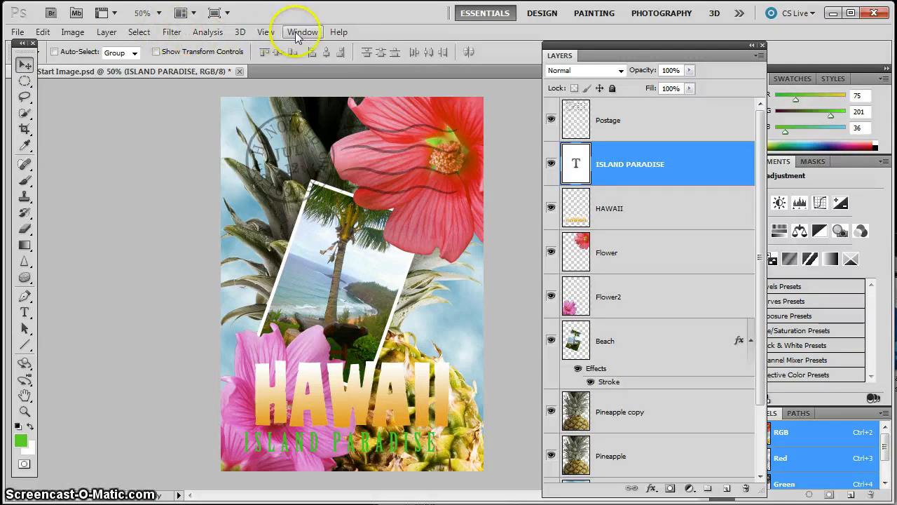
- Open the Character panel and increase the ISLAND PARADISE tracking
left_click(303, 31)
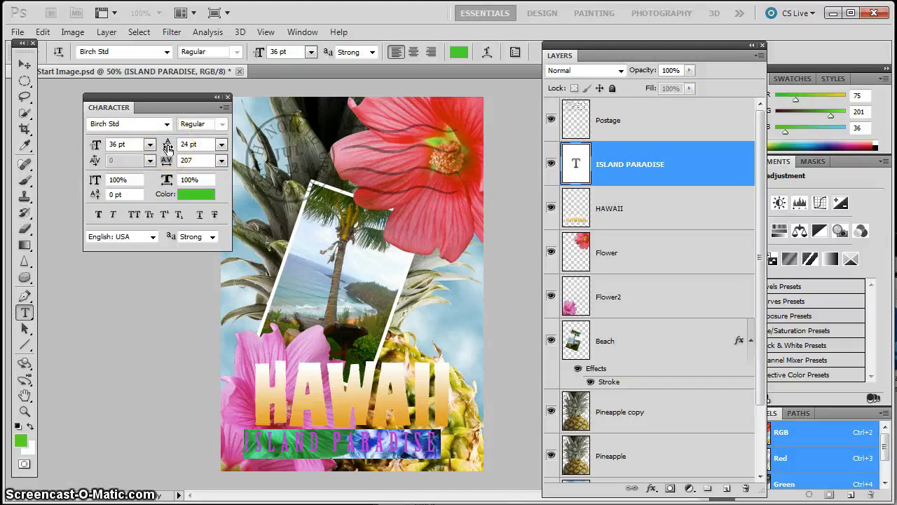
mouse_move(167, 160)
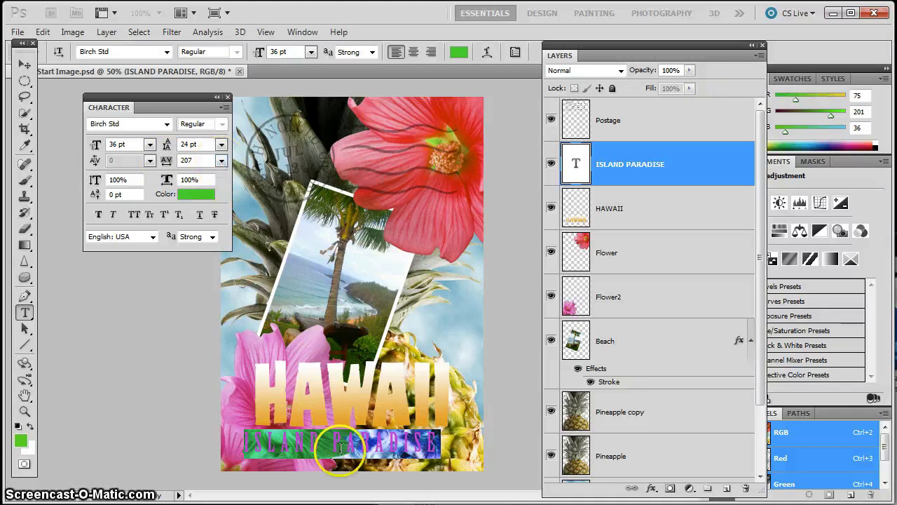
left_click(24, 61)
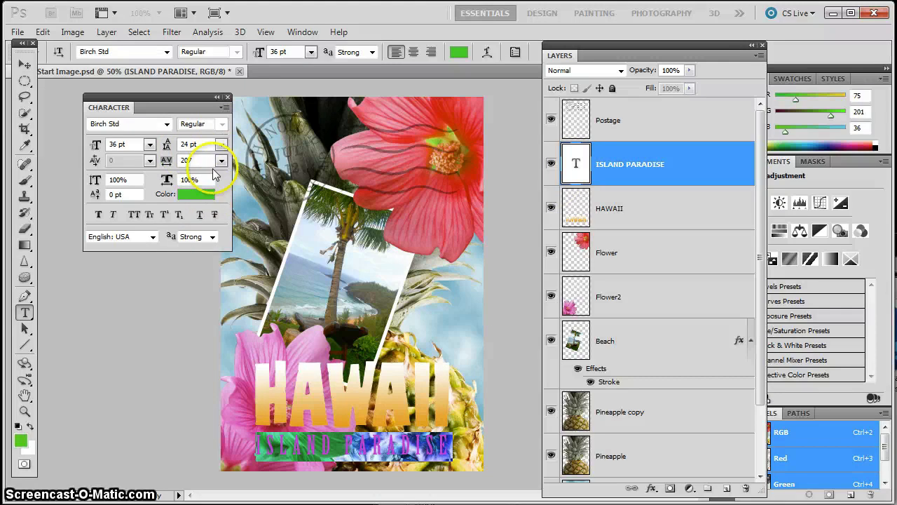
left_click(222, 161)
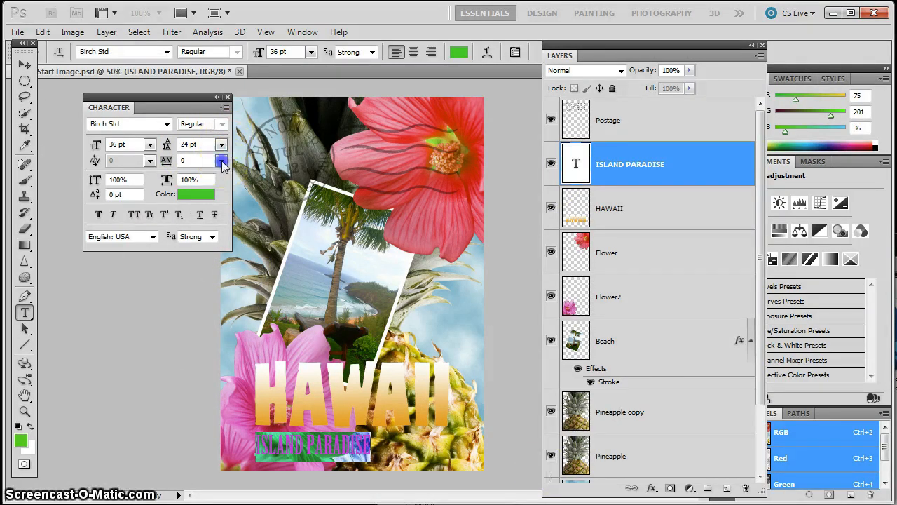
left_click(221, 160)
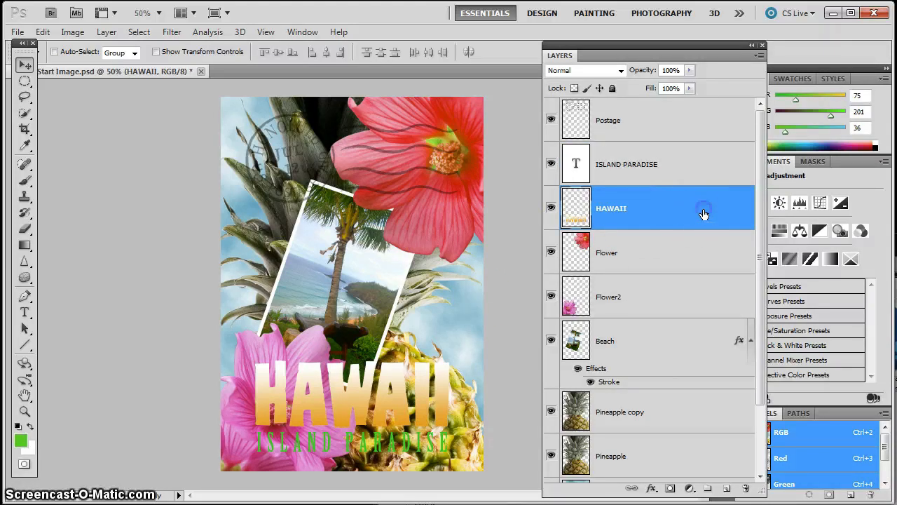
- Add a 3 px outside Stroke to HAWAII, sampling green from the artwork
double_click(704, 214)
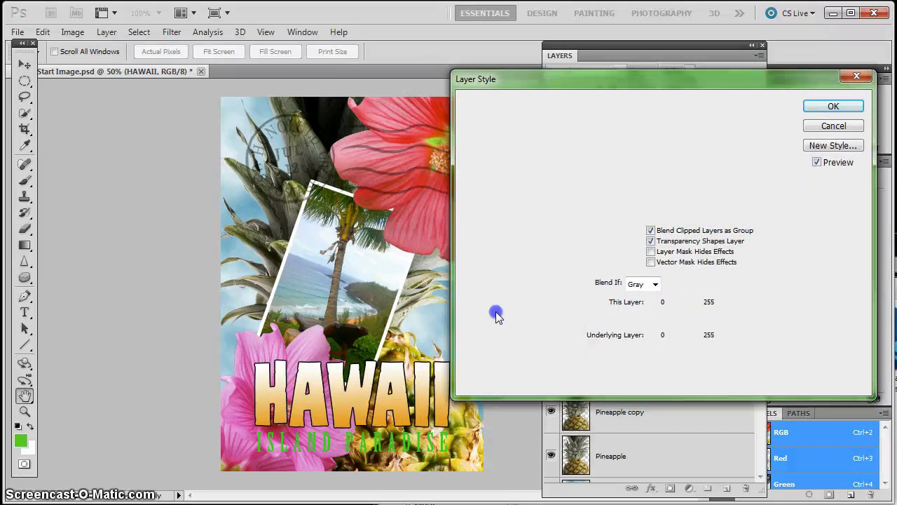
left_click(471, 309)
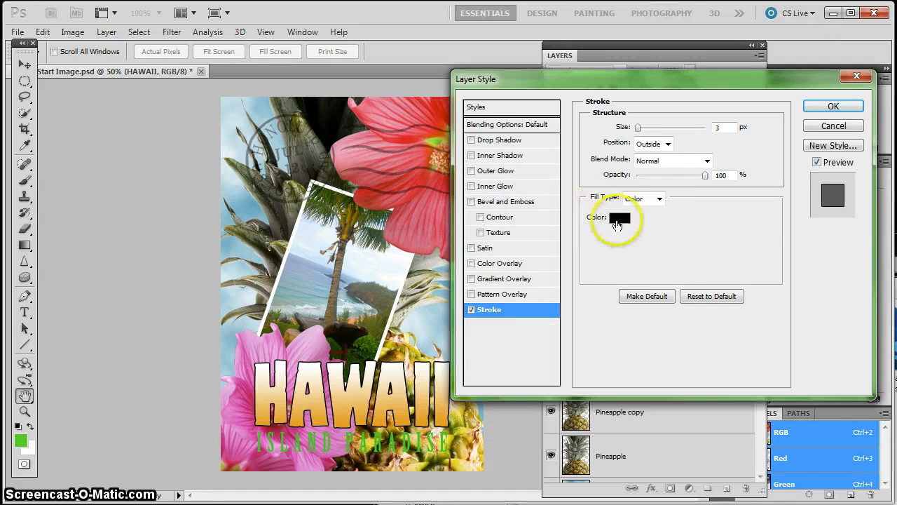
left_click(617, 217)
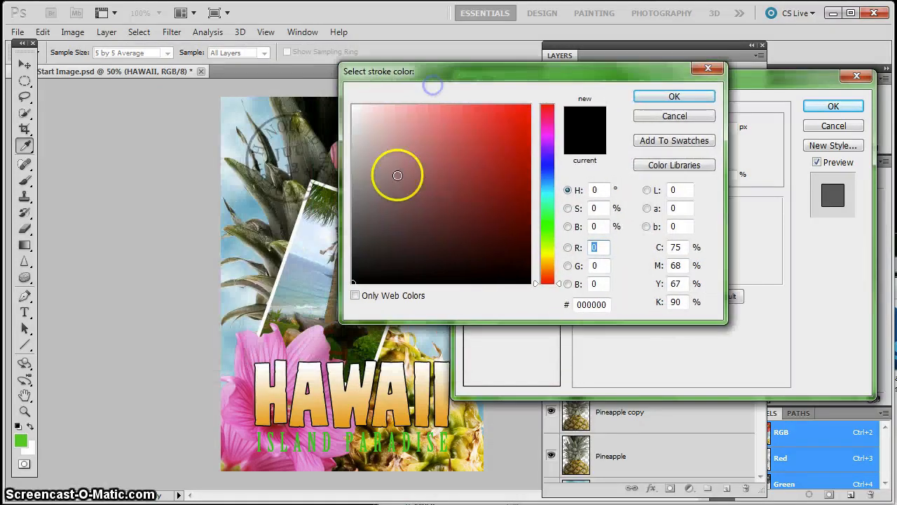
mouse_move(305, 196)
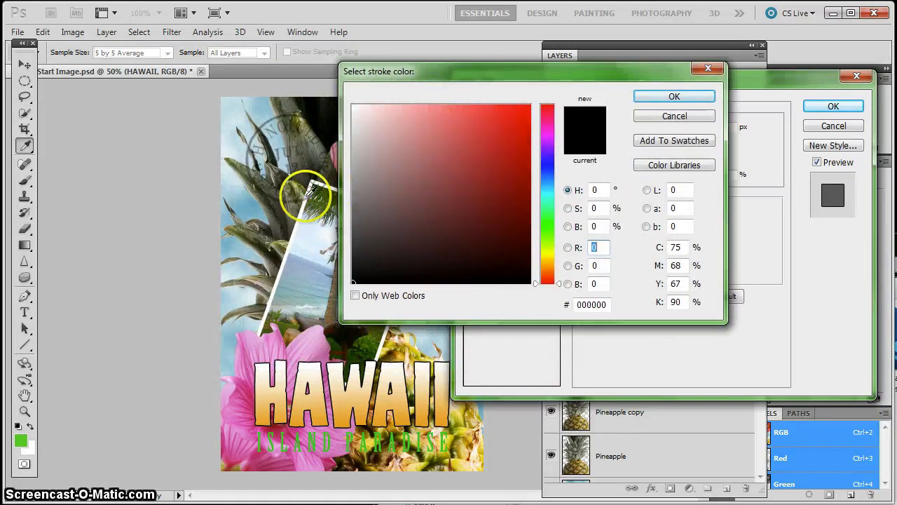
mouse_move(281, 308)
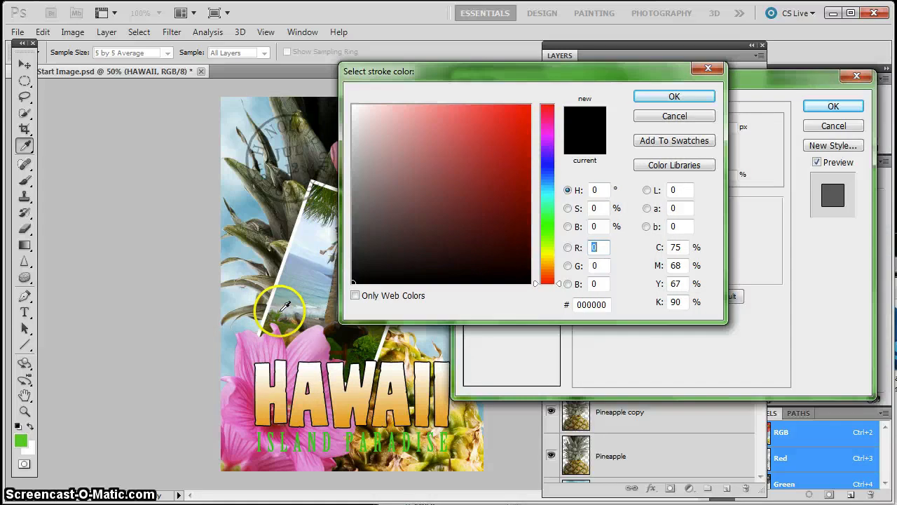
mouse_move(315, 438)
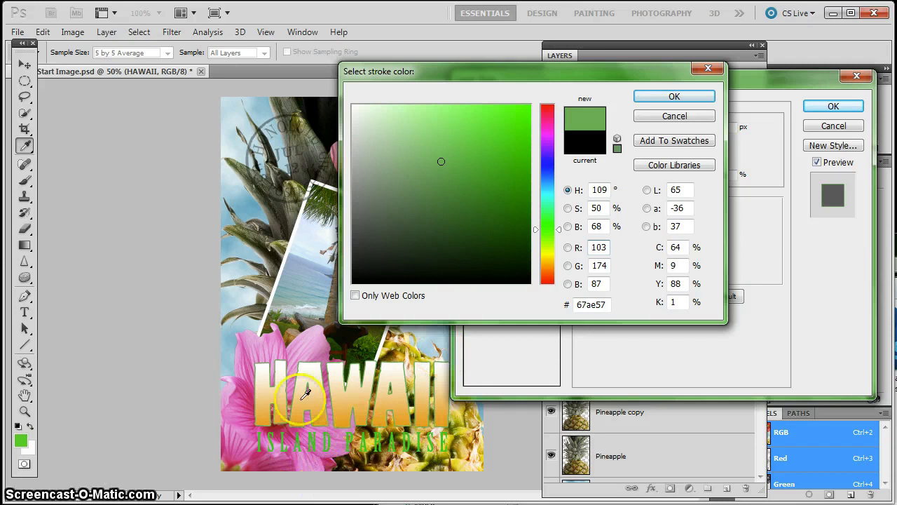
left_click(673, 96)
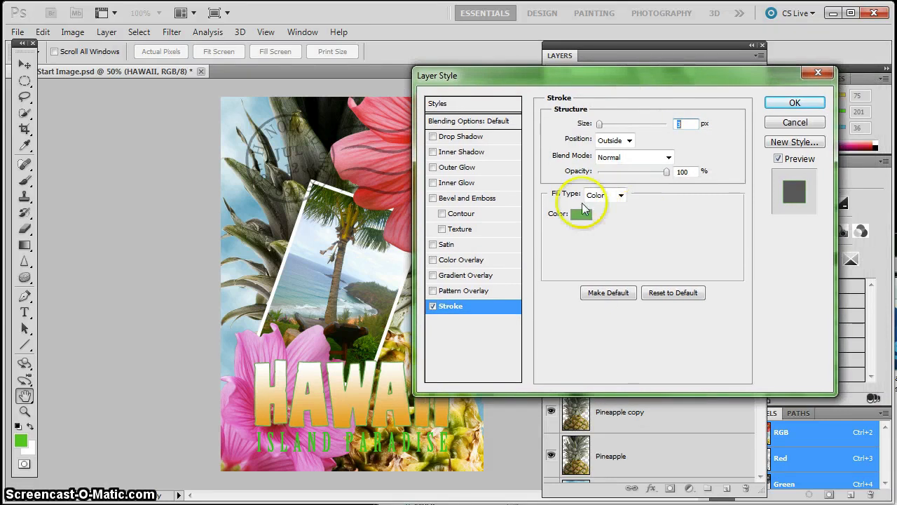
- Give the HAWAII title a drop shadow offset downward with size about 21 px
left_click(461, 136)
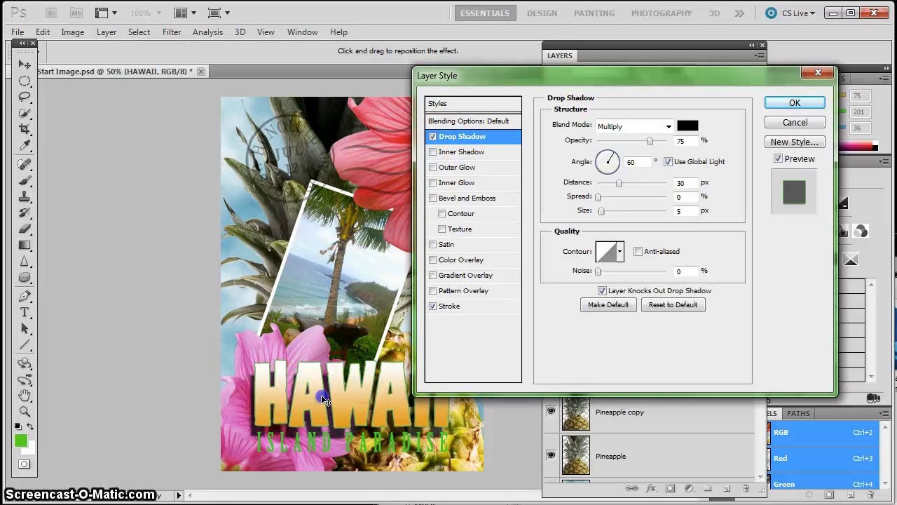
left_click_drag(610, 155, 602, 167)
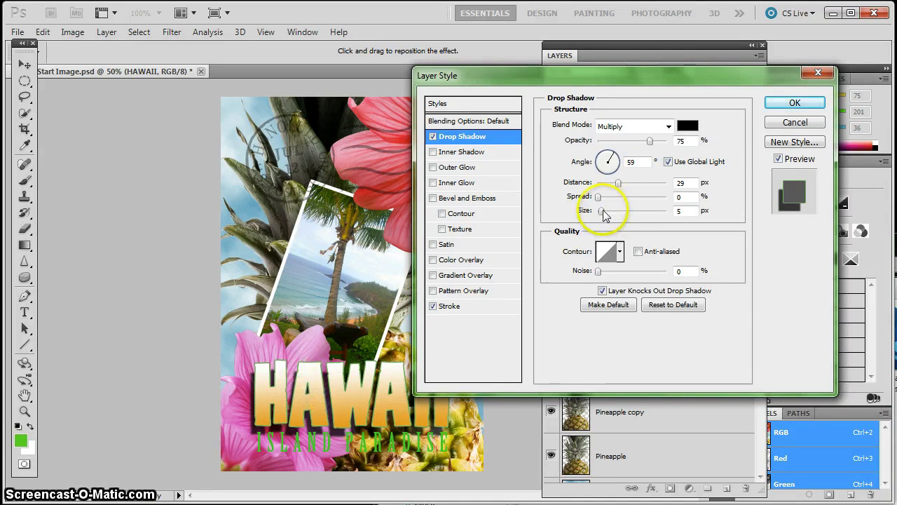
left_click_drag(601, 211, 609, 211)
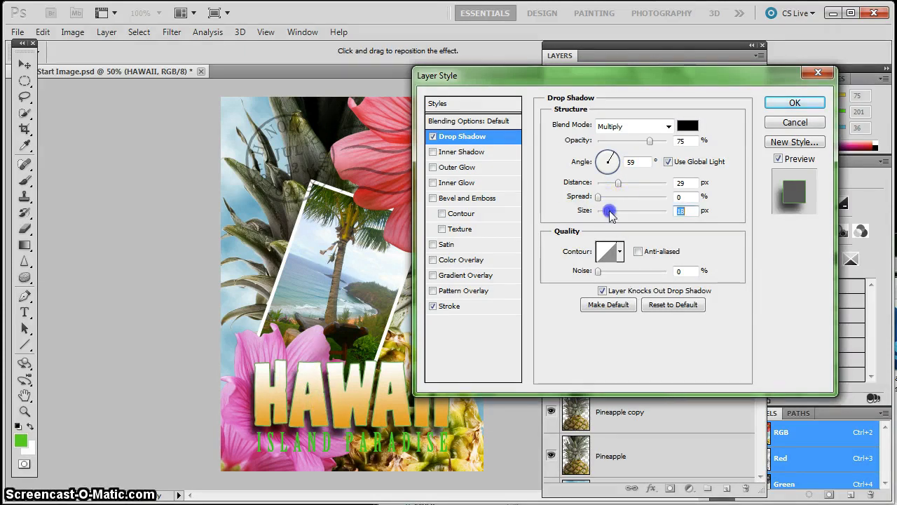
left_click_drag(608, 211, 615, 212)
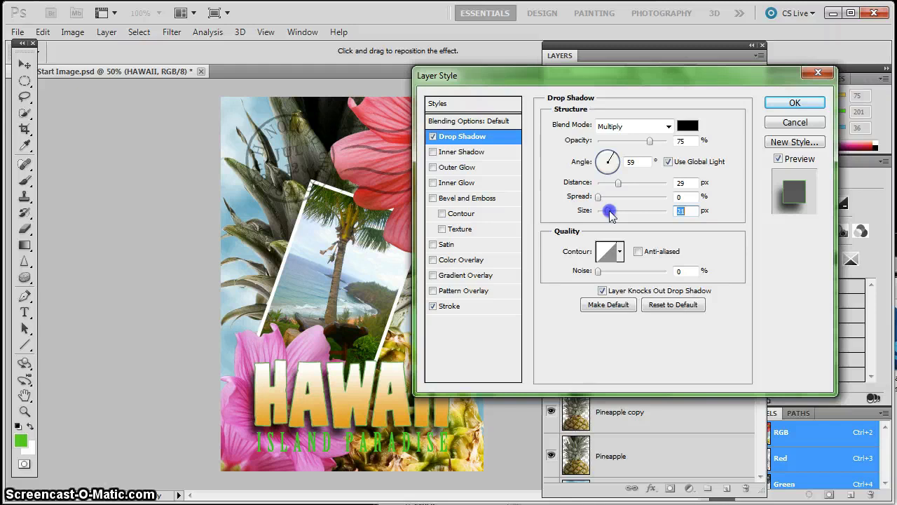
mouse_move(794, 103)
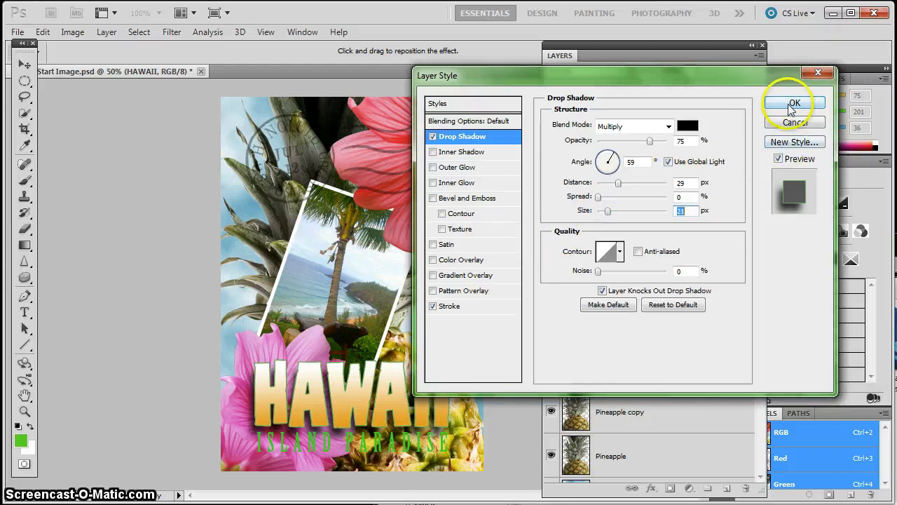
left_click(795, 103)
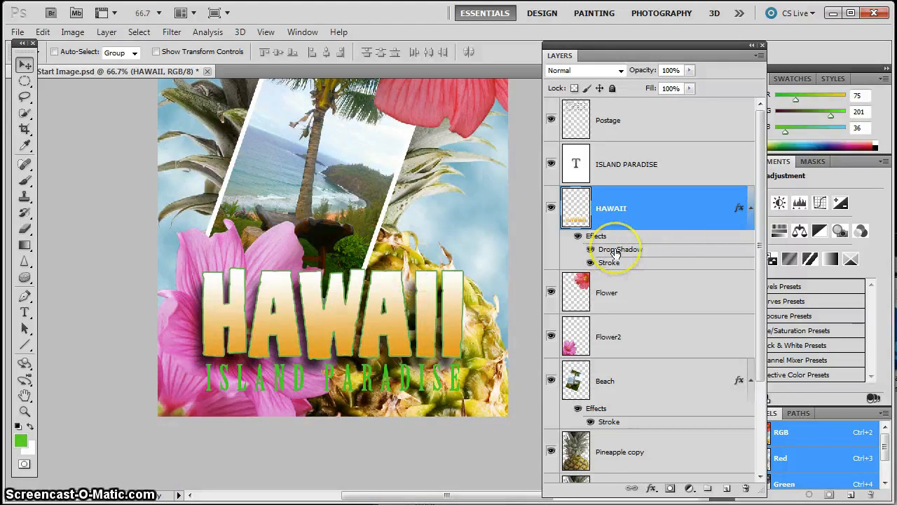
mouse_move(616, 250)
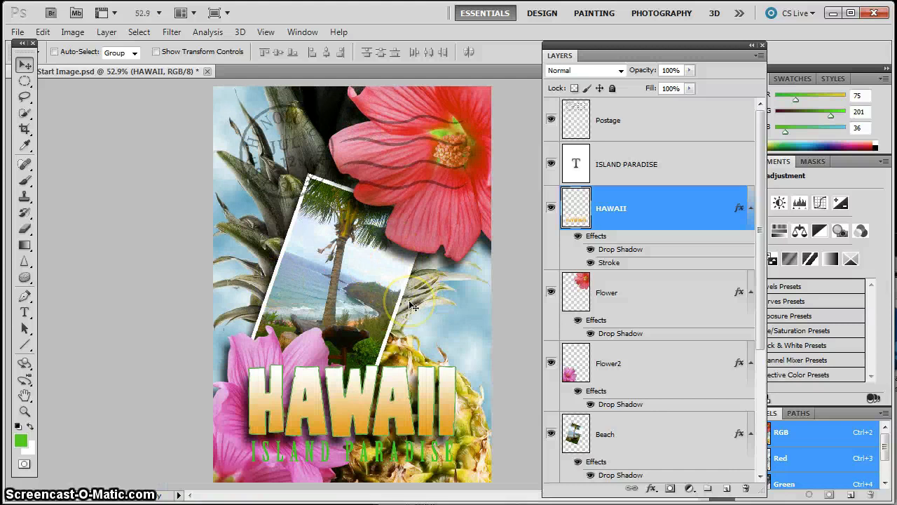
mouse_move(494, 273)
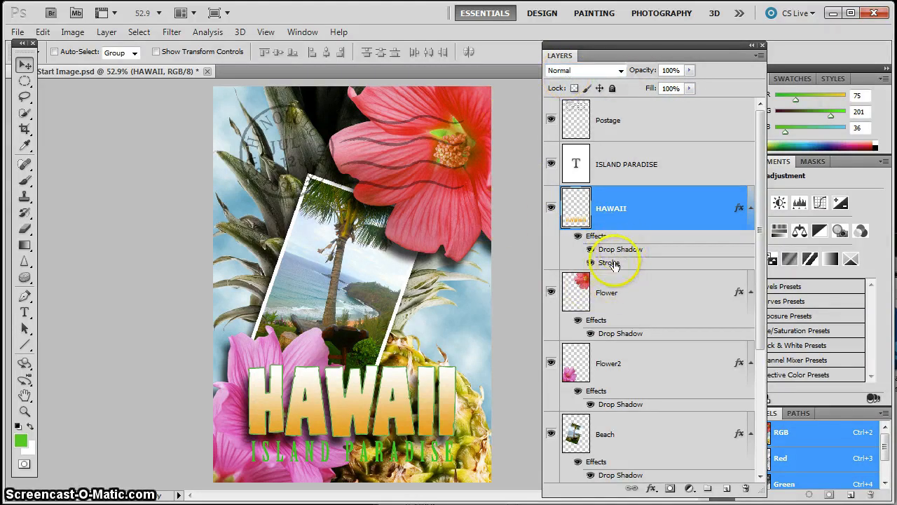
- Reopen the HAWAII title's layer effects to check them, then cancel without changes
double_click(609, 262)
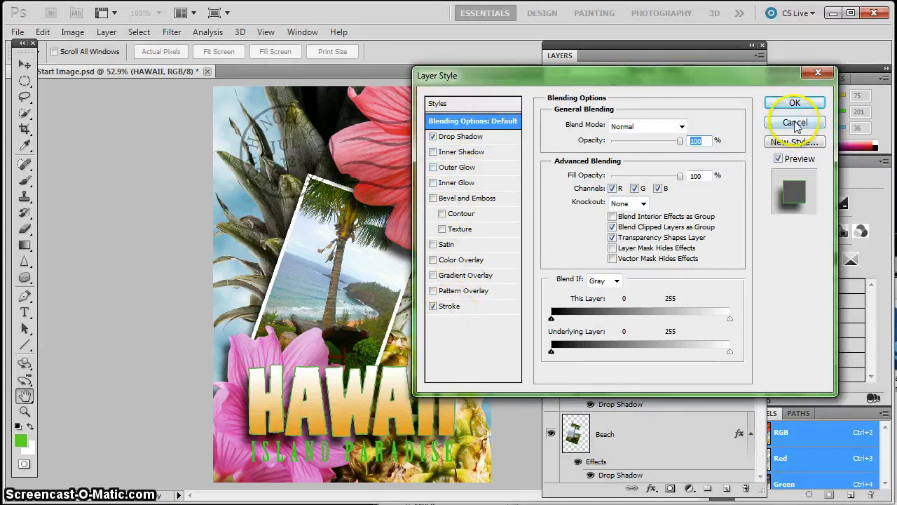
left_click(795, 122)
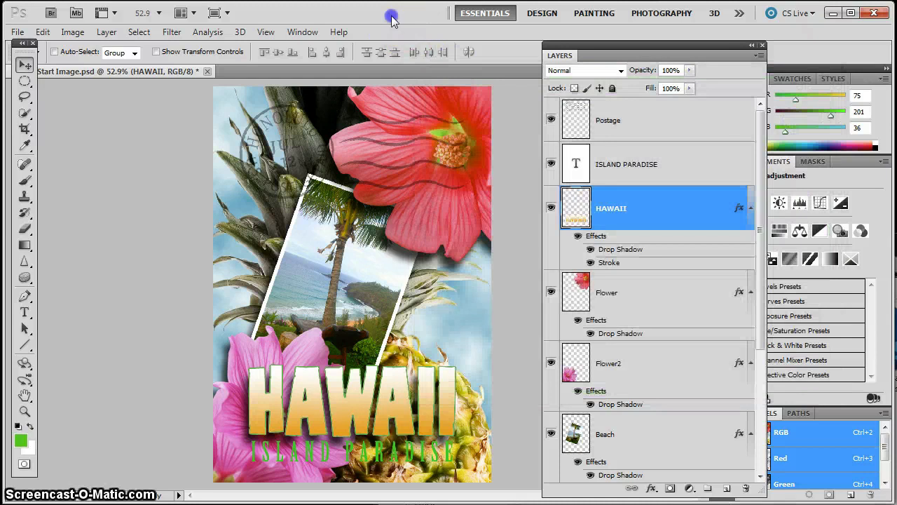